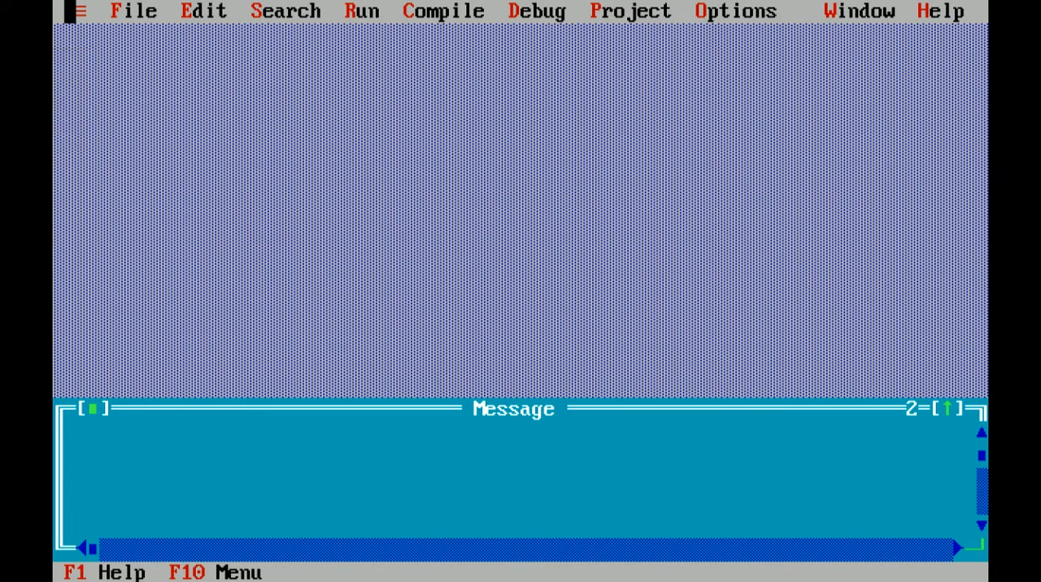
# Create a new empty source file, NONAME01.CPP, from the File menu.
pyautogui.click(135, 11)
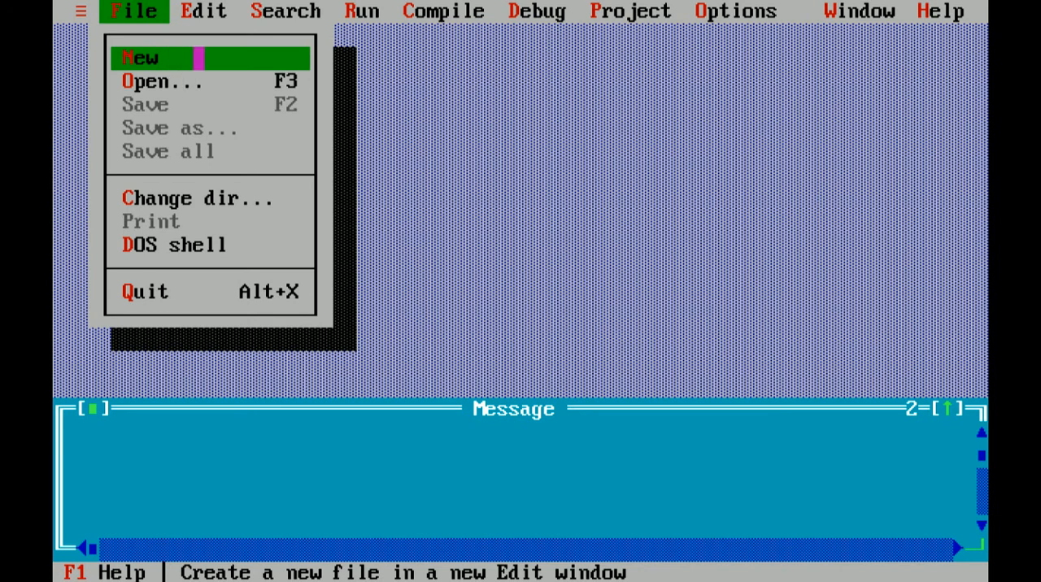
pyautogui.click(139, 57)
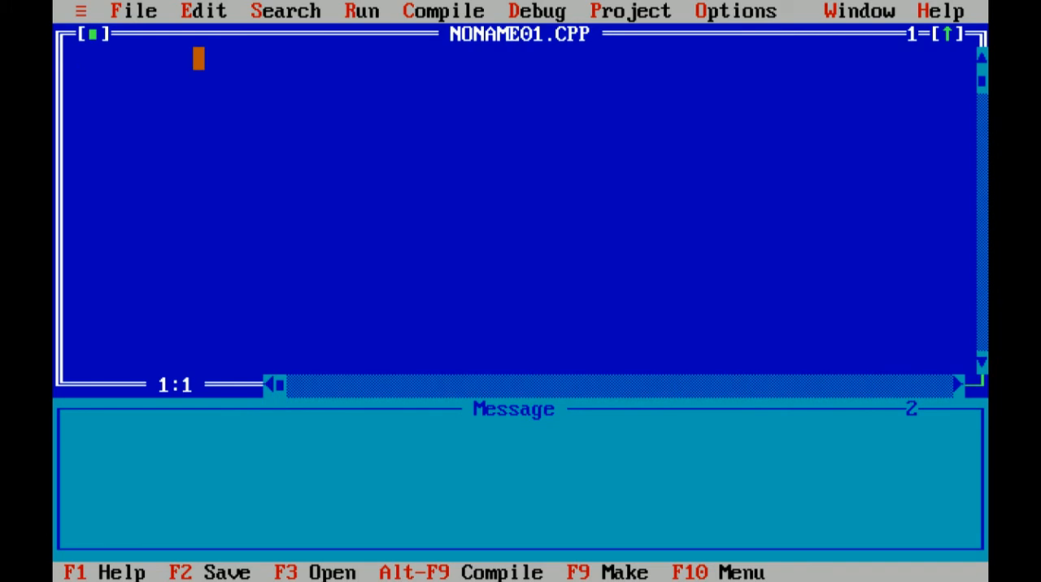
# Type the comment '//program to check whether a given number is positive or negative using ternary operator'.
pyautogui.write('//')
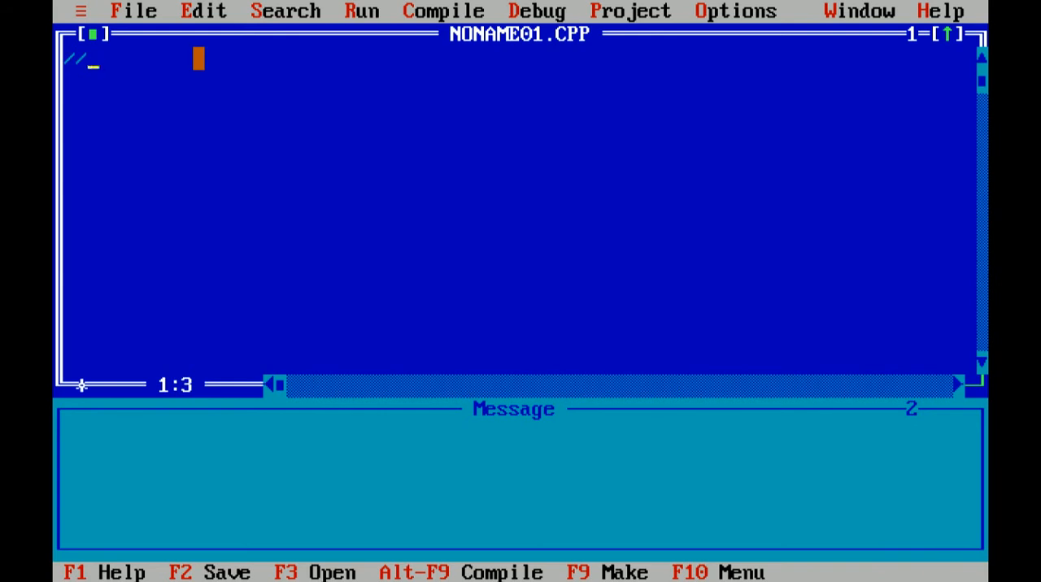
pyautogui.write('pro')
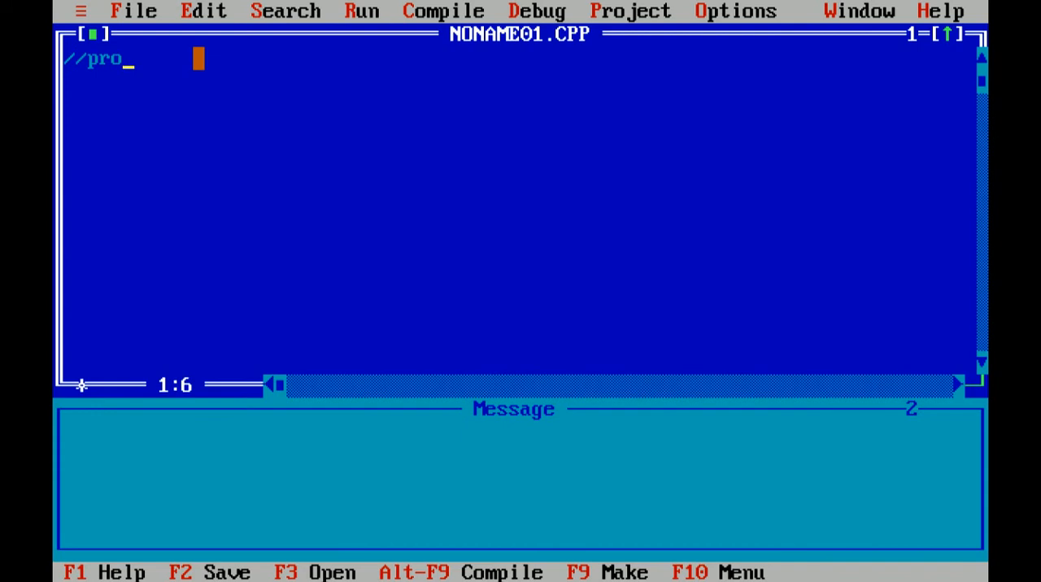
pyautogui.write('gram')
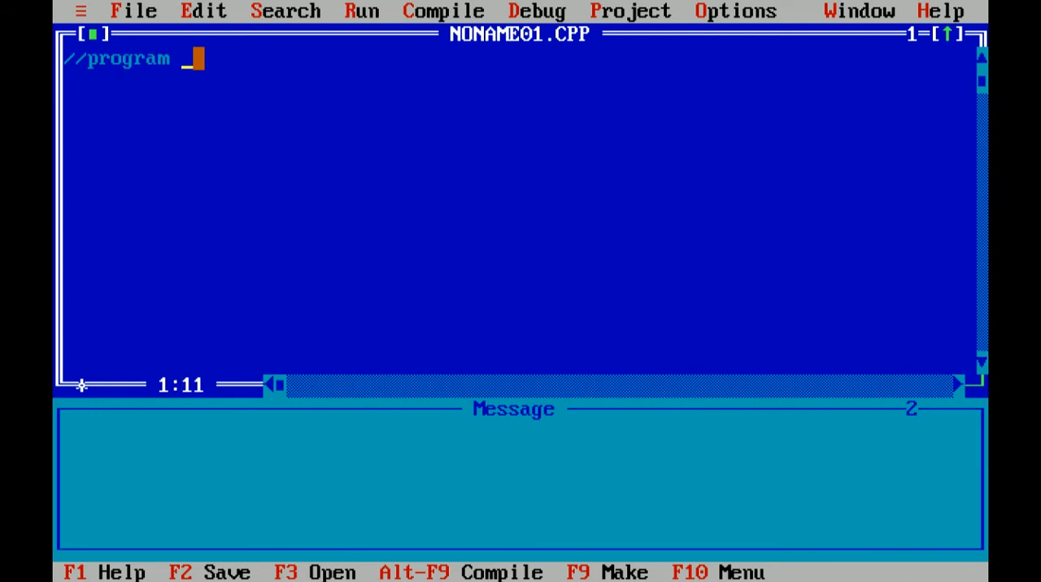
pyautogui.write('to che')
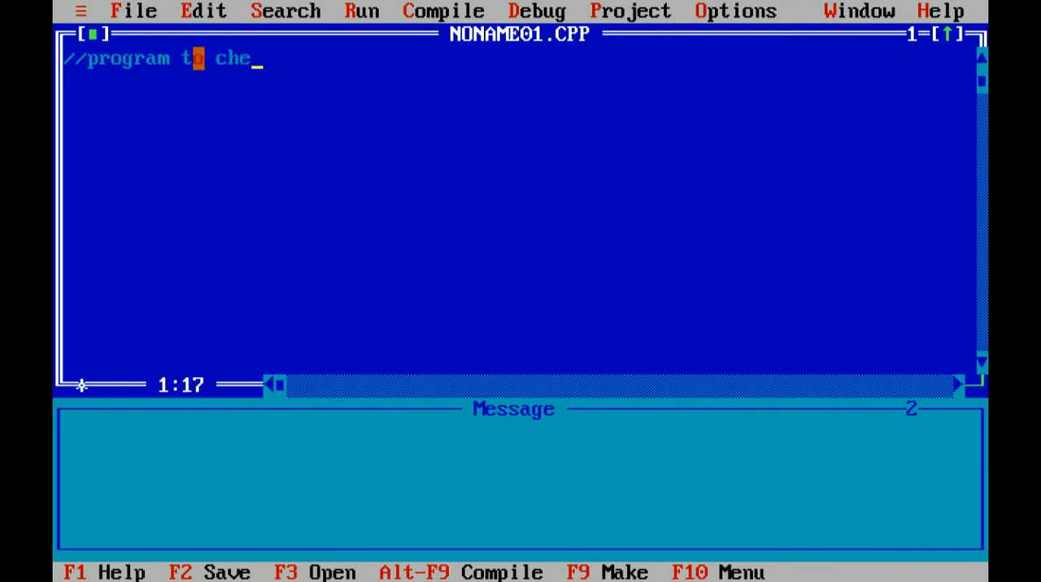
pyautogui.write('ck')
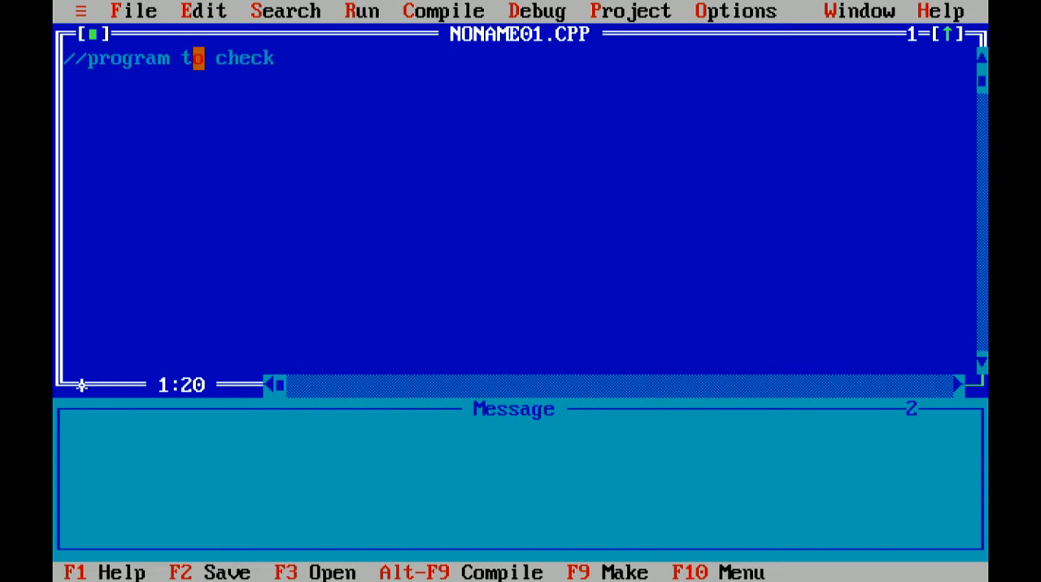
pyautogui.write('whether a')
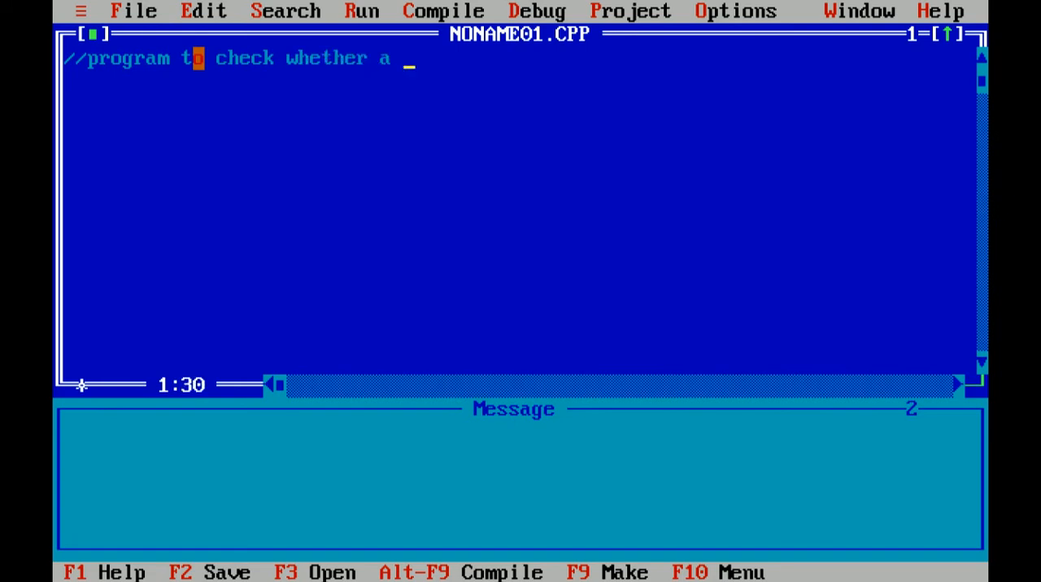
pyautogui.write('given')
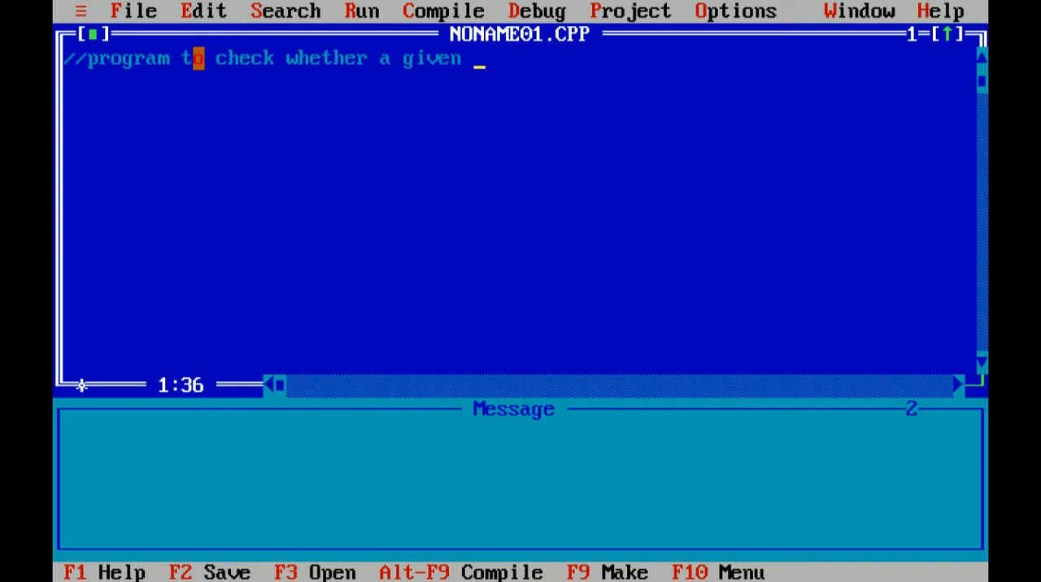
pyautogui.write('number is')
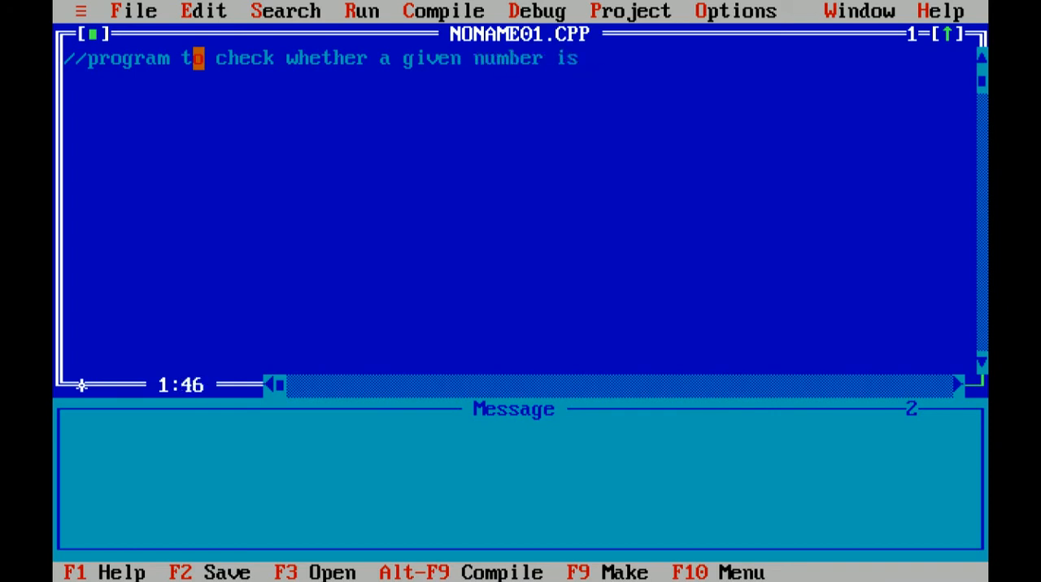
pyautogui.write('pos')
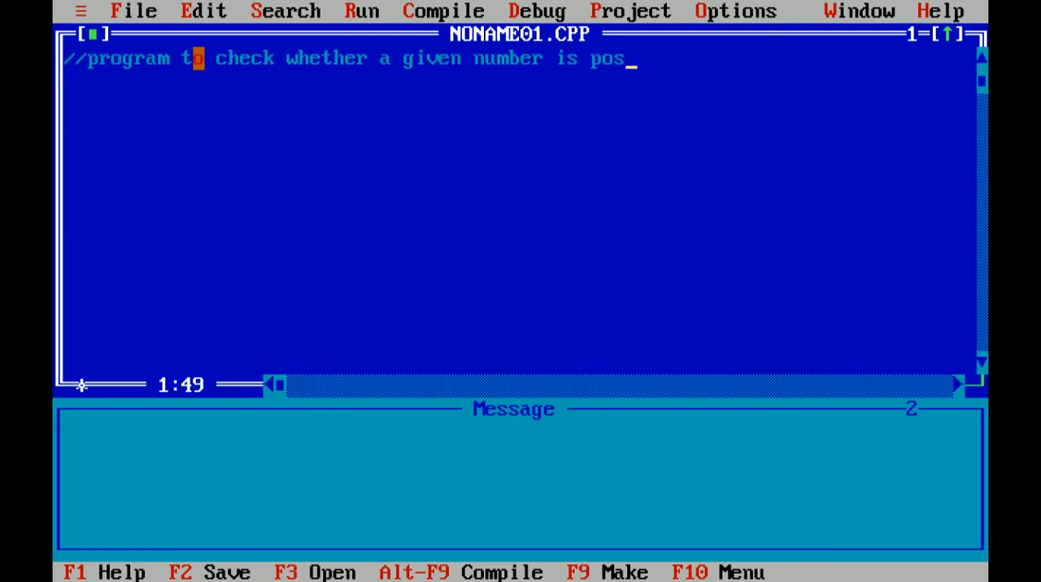
pyautogui.write('itive')
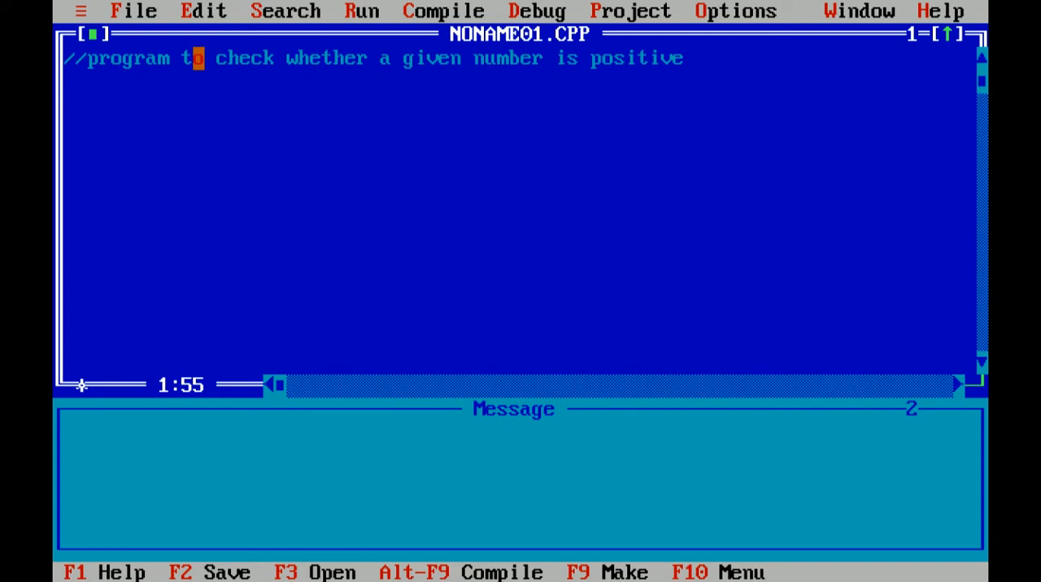
pyautogui.write('or')
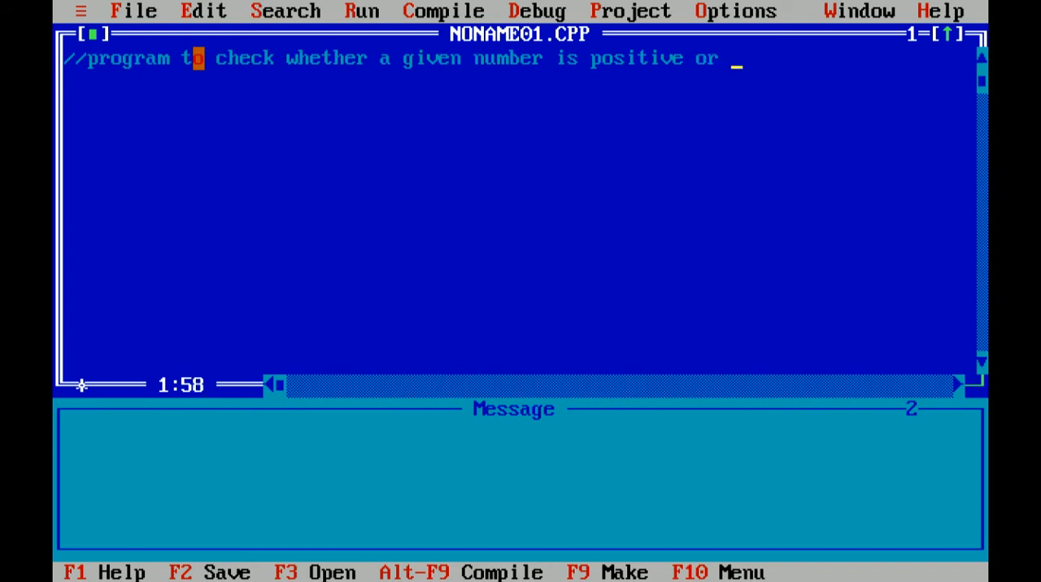
pyautogui.write('negat')
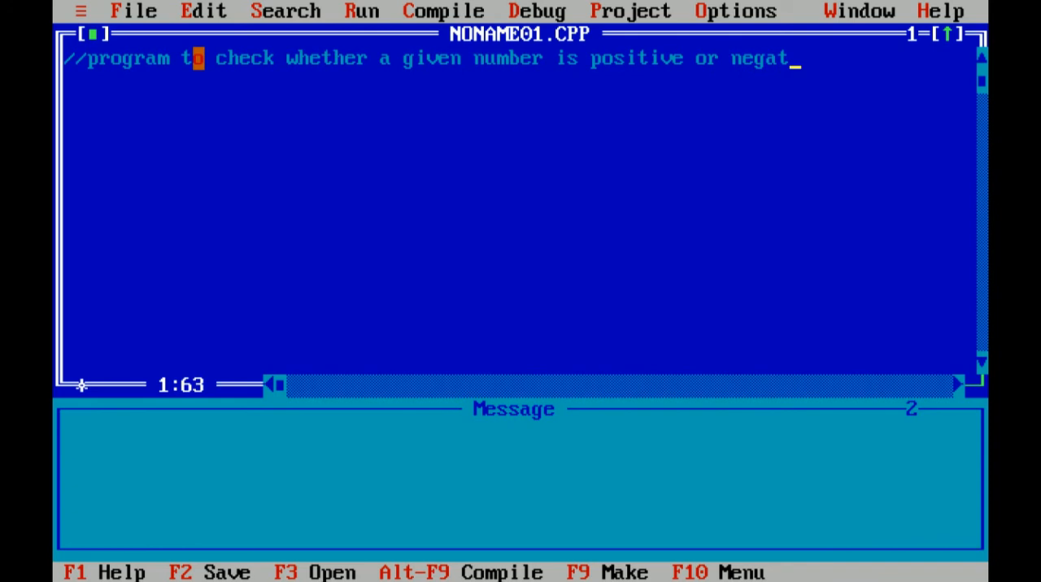
pyautogui.write('ive')
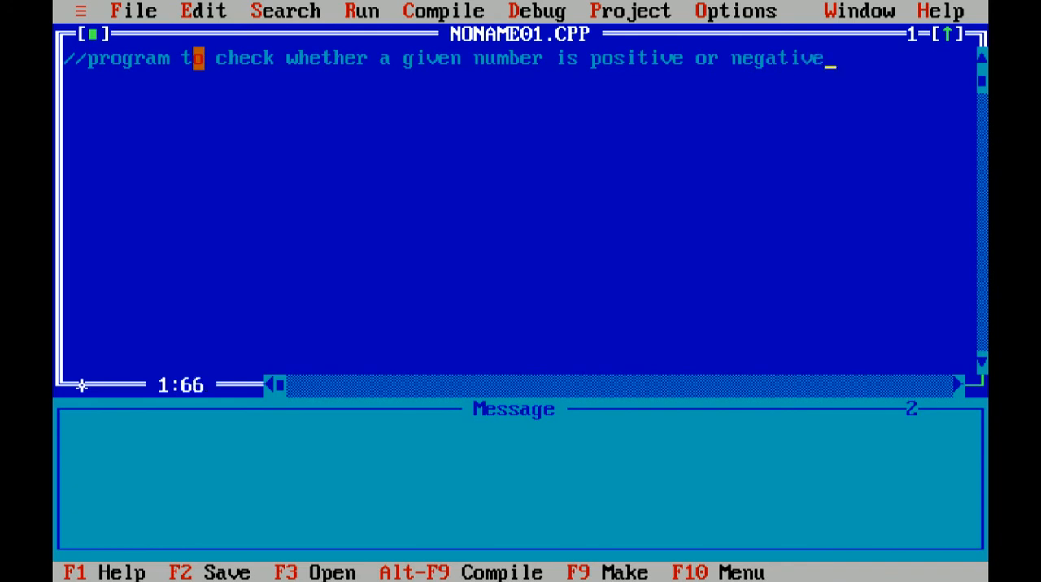
pyautogui.write('using')
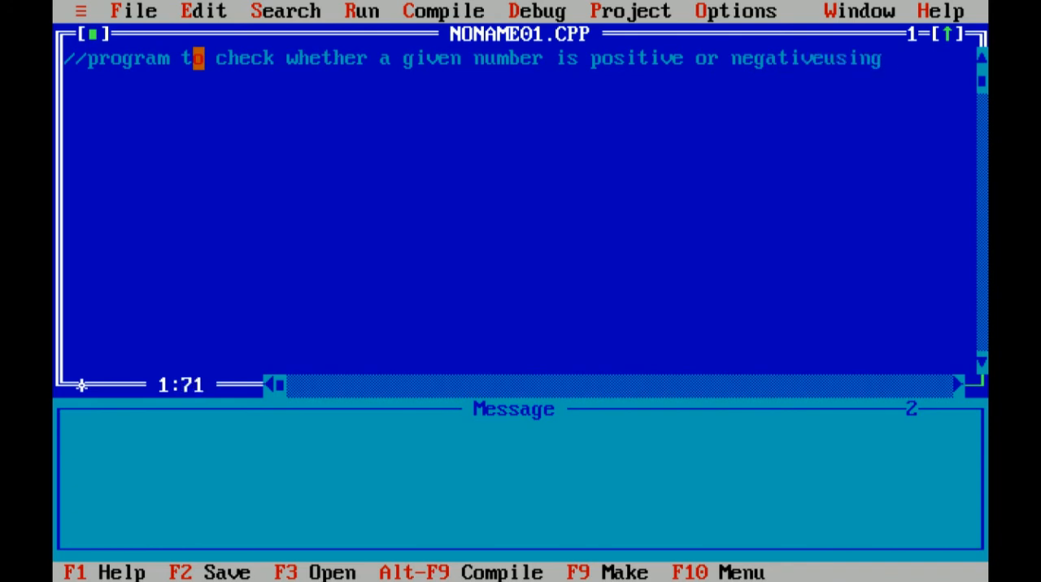
pyautogui.press('Left')
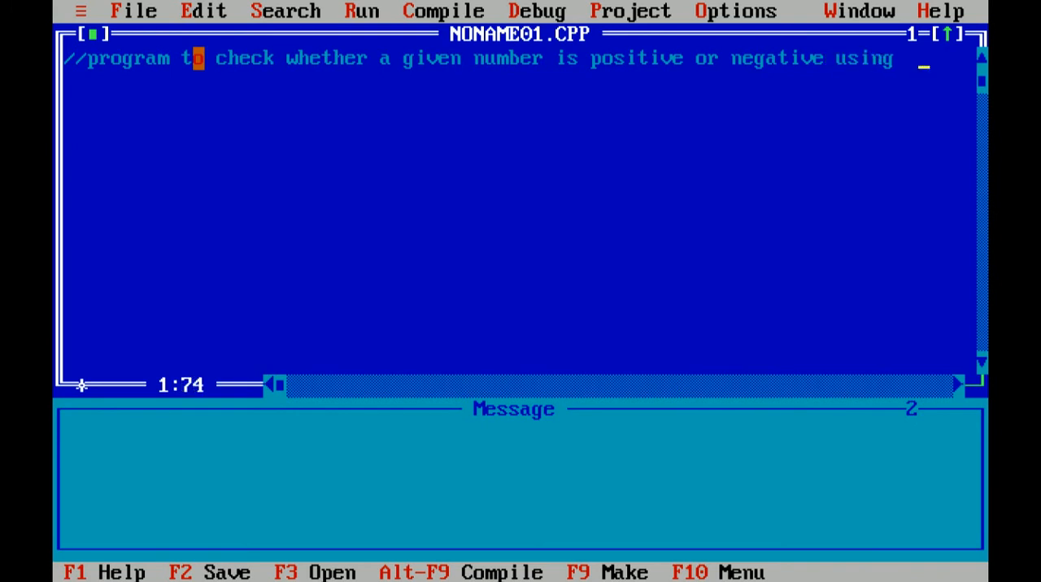
pyautogui.write('ternary op')
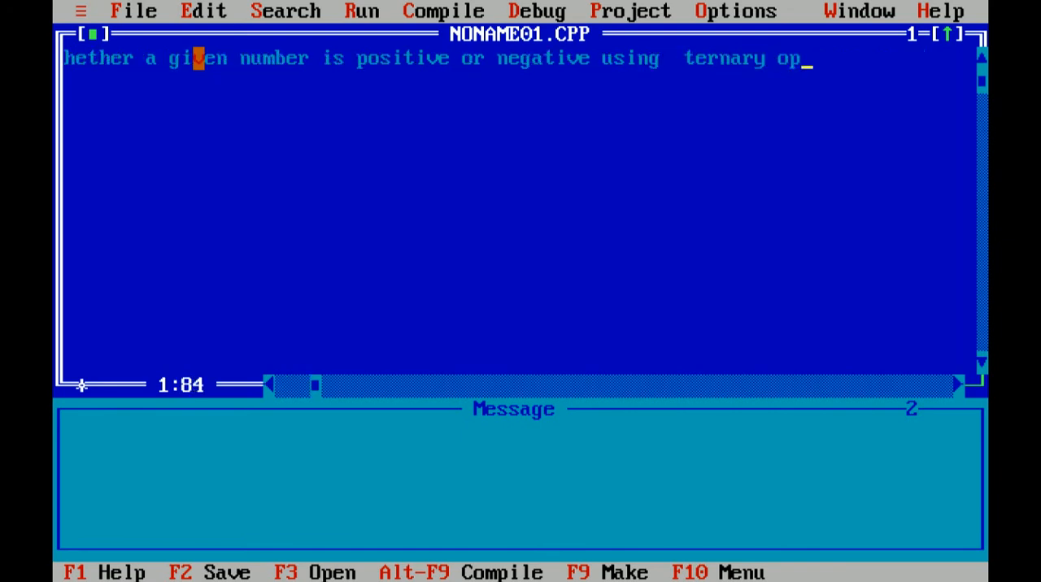
pyautogui.write('erator')
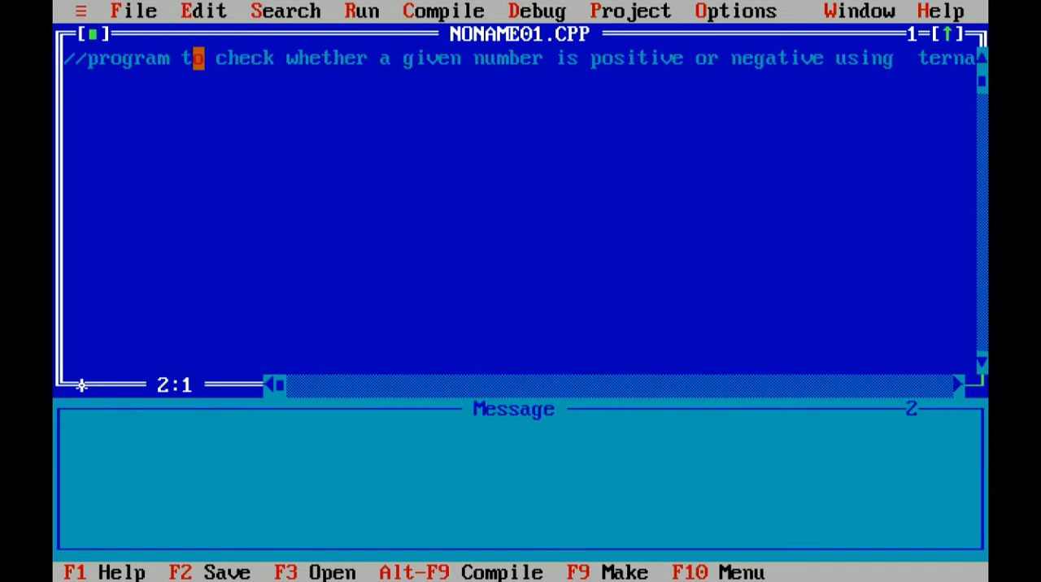
# Add the #include<stdio.h> and #include<conio.h> lines below the comment.
pyautogui.write('#inclu')
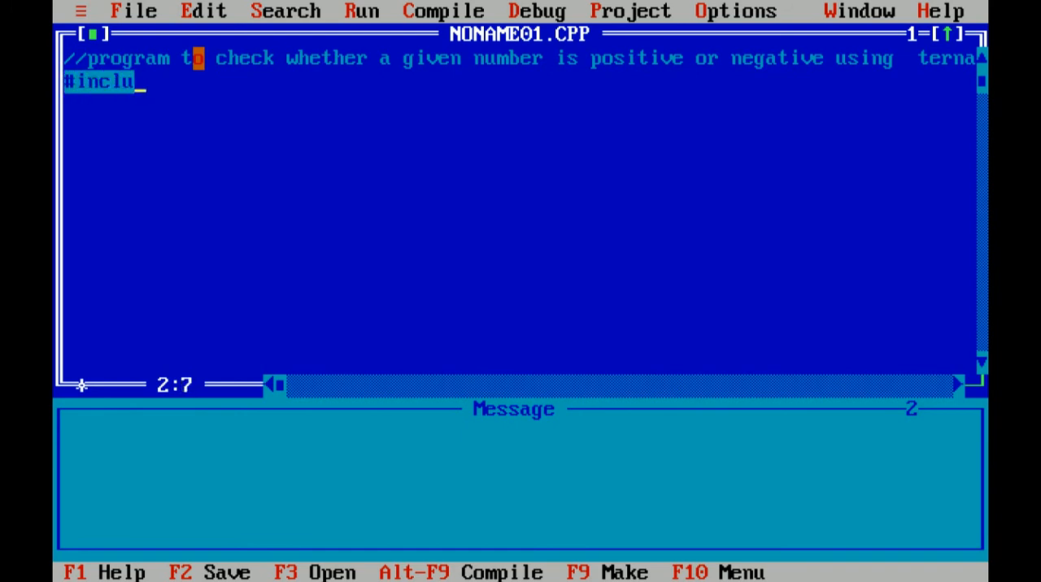
pyautogui.write('de<s')
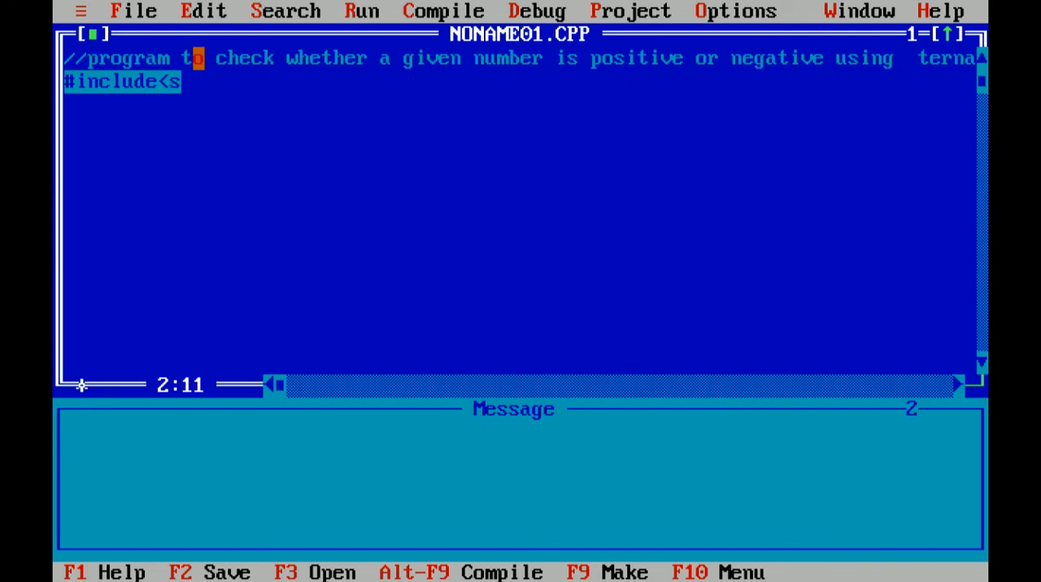
pyautogui.write('tdio.h')
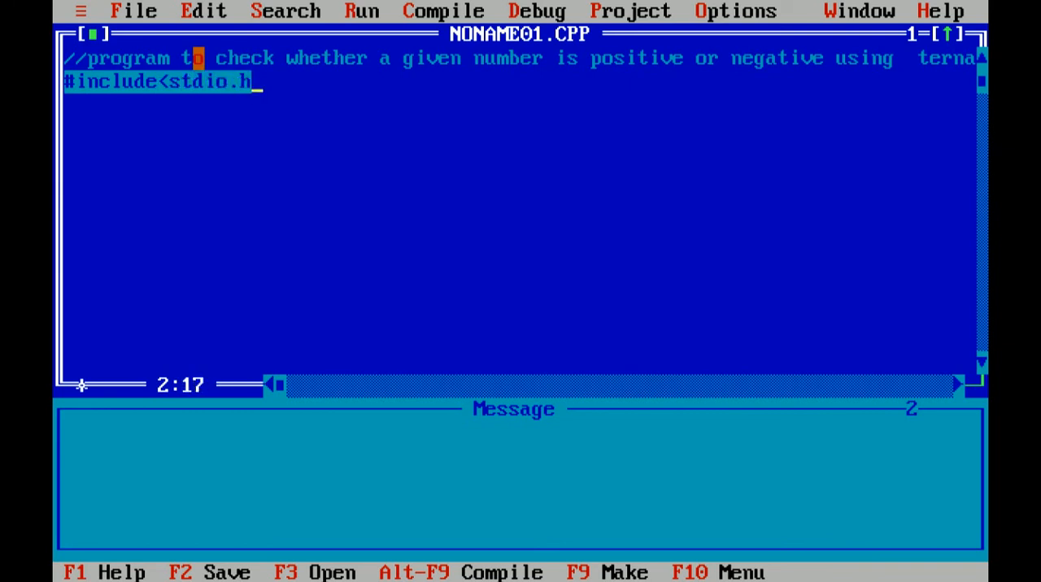
pyautogui.write('>')
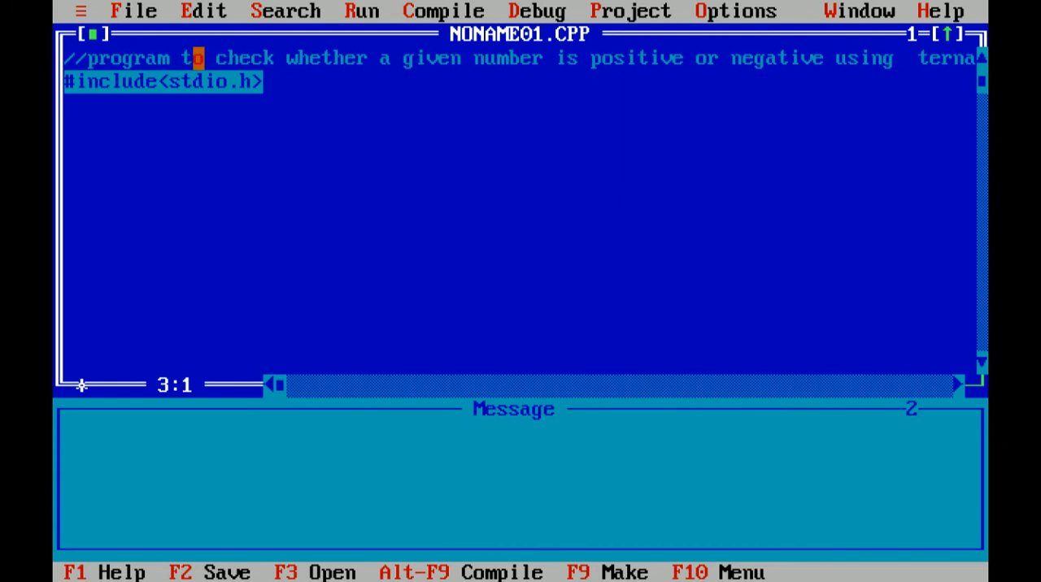
pyautogui.write('#inc')
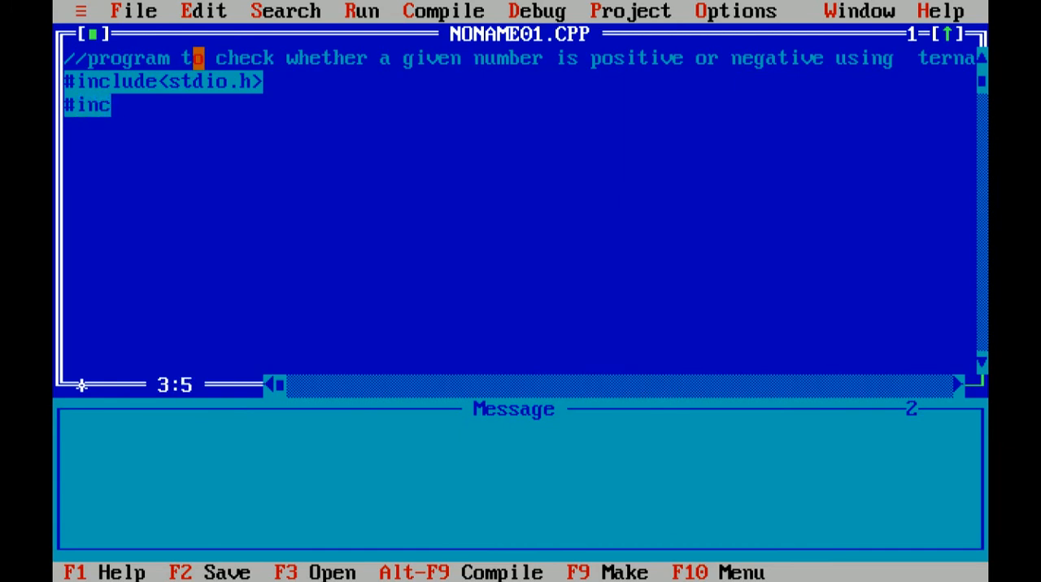
pyautogui.write('lude')
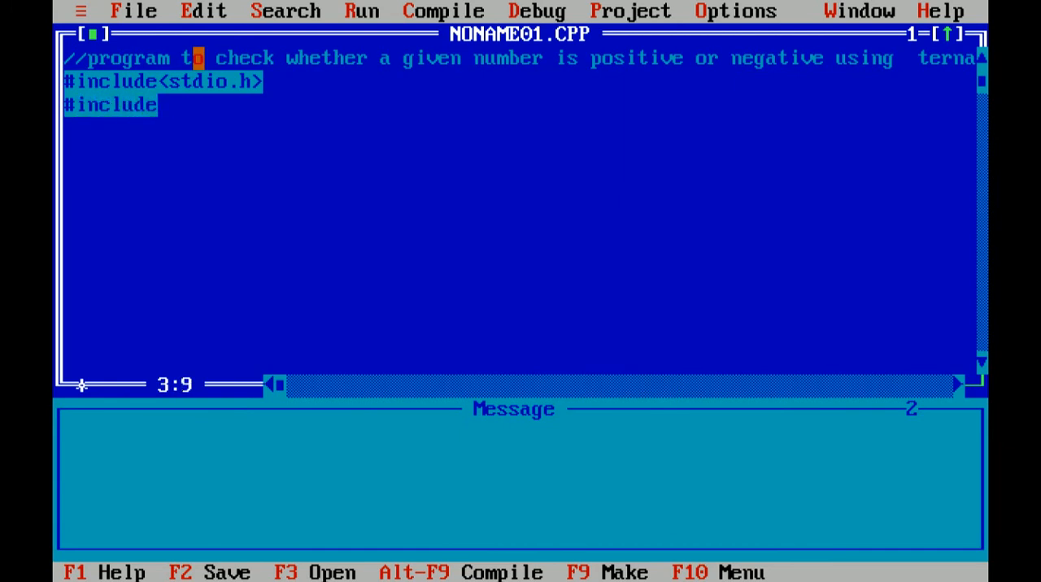
pyautogui.write('<conio')
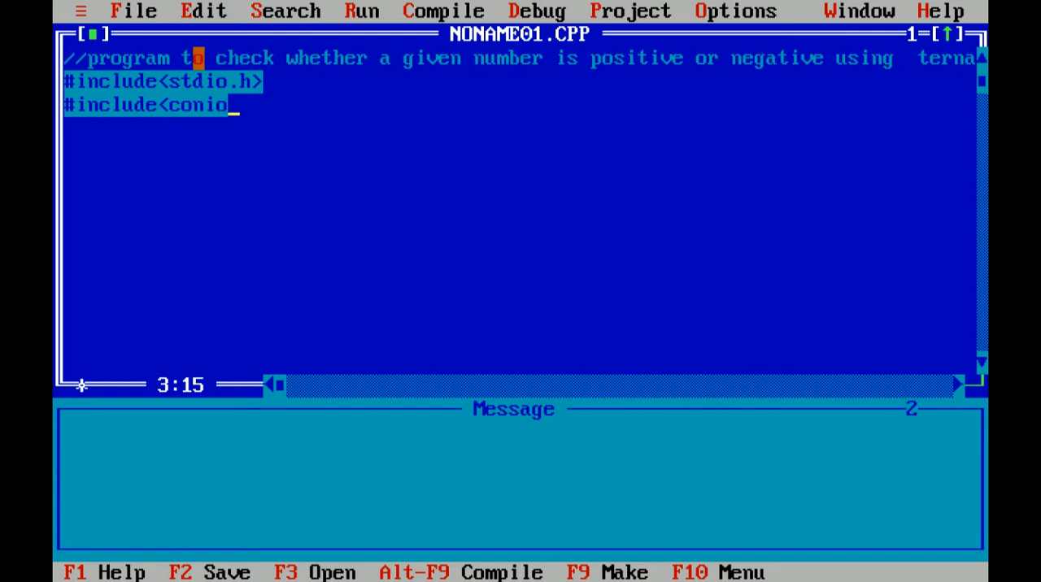
pyautogui.write('.h>')
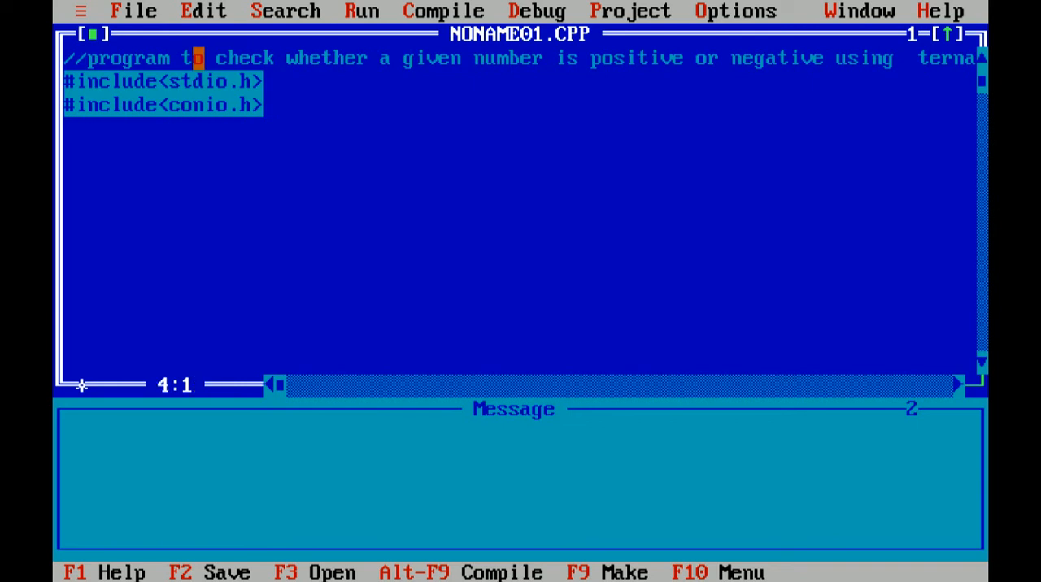
# Write the void main() header with its opening brace on the next line.
pyautogui.write('void')
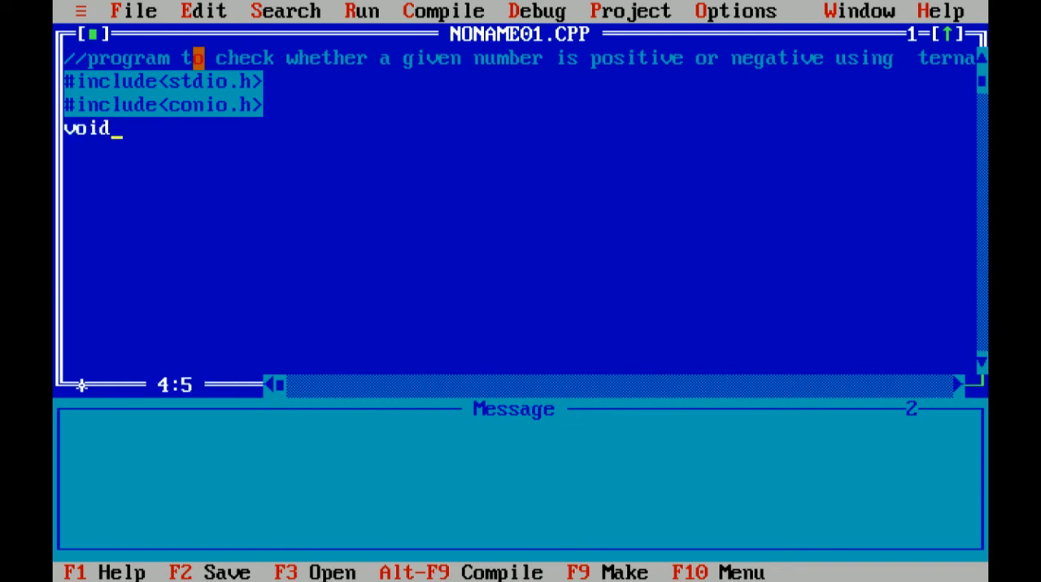
pyautogui.write('" "')
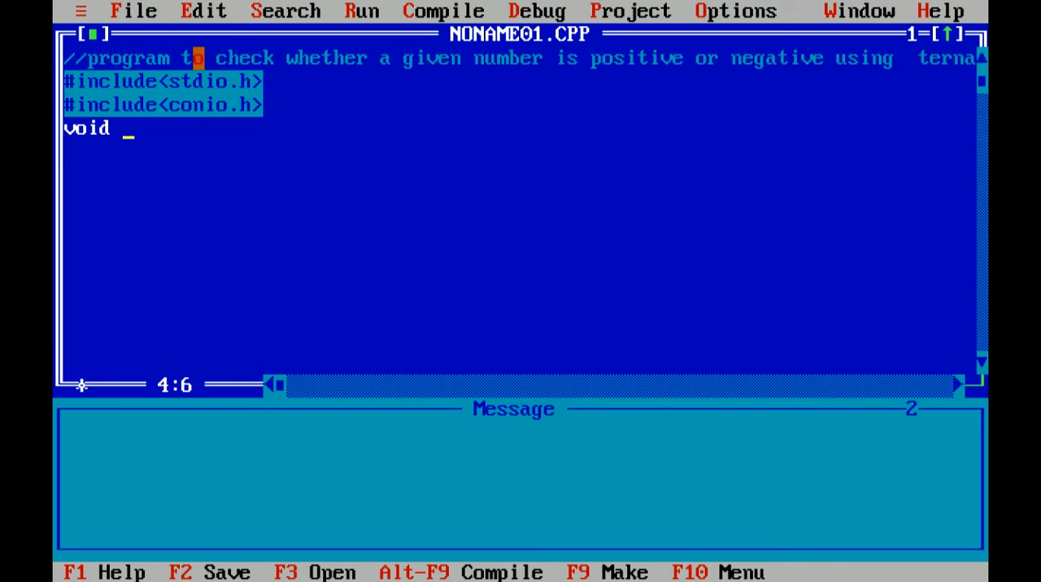
pyautogui.write('main')
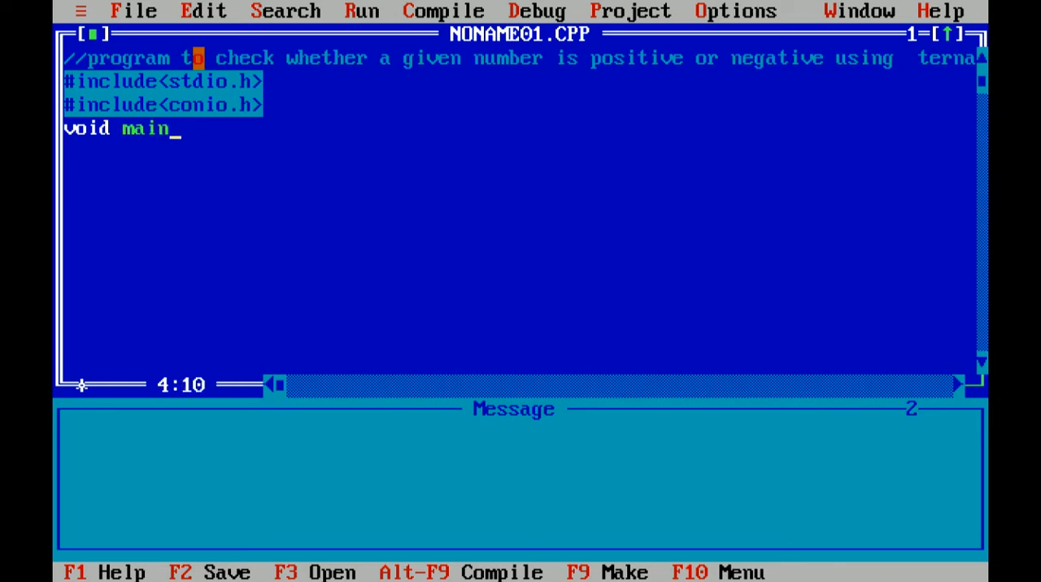
pyautogui.write('()')
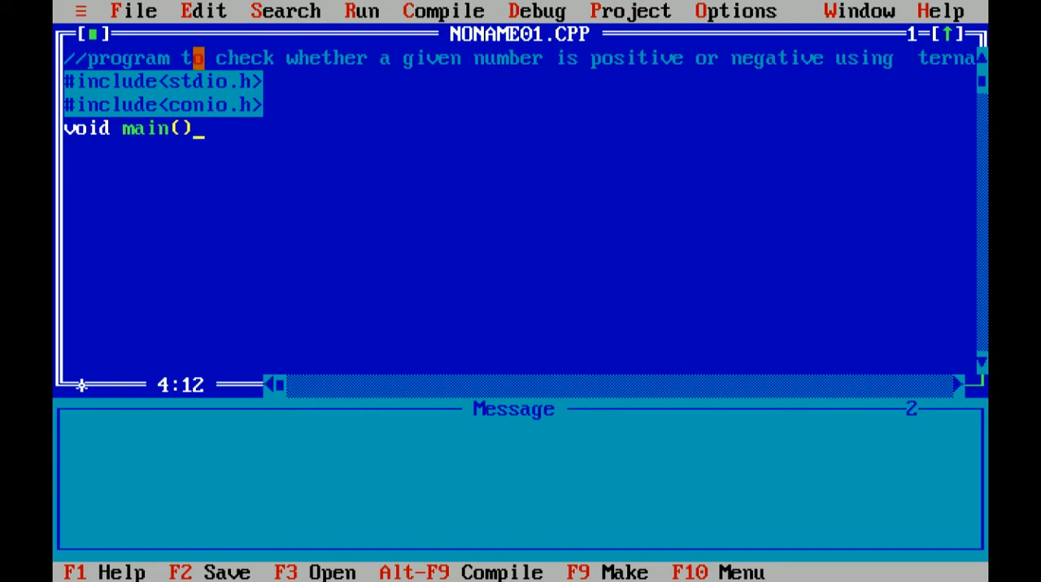
pyautogui.write('{')
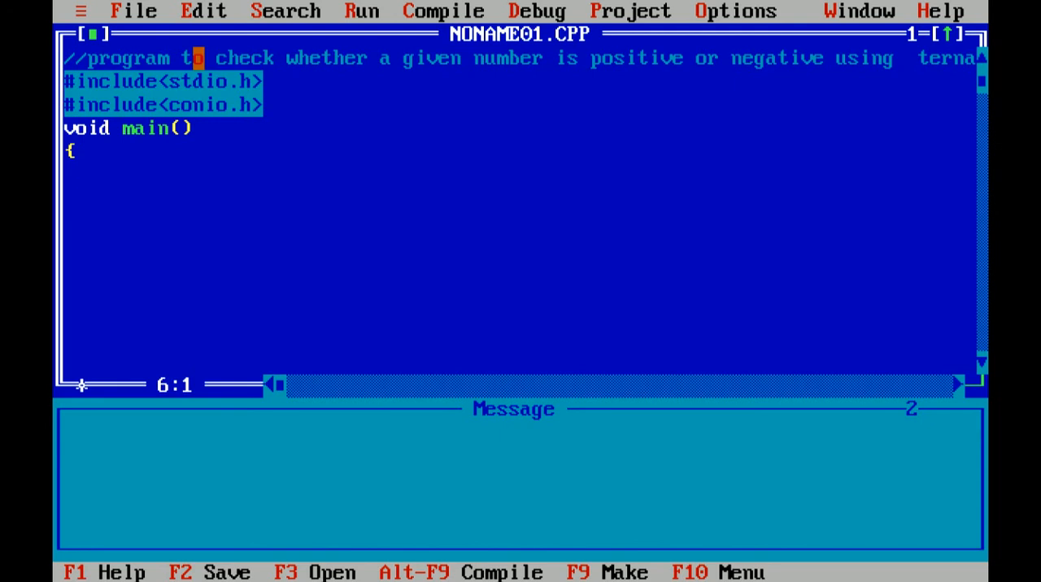
# Declare int num; and call clrscr(); on the following line.
pyautogui.write('in')
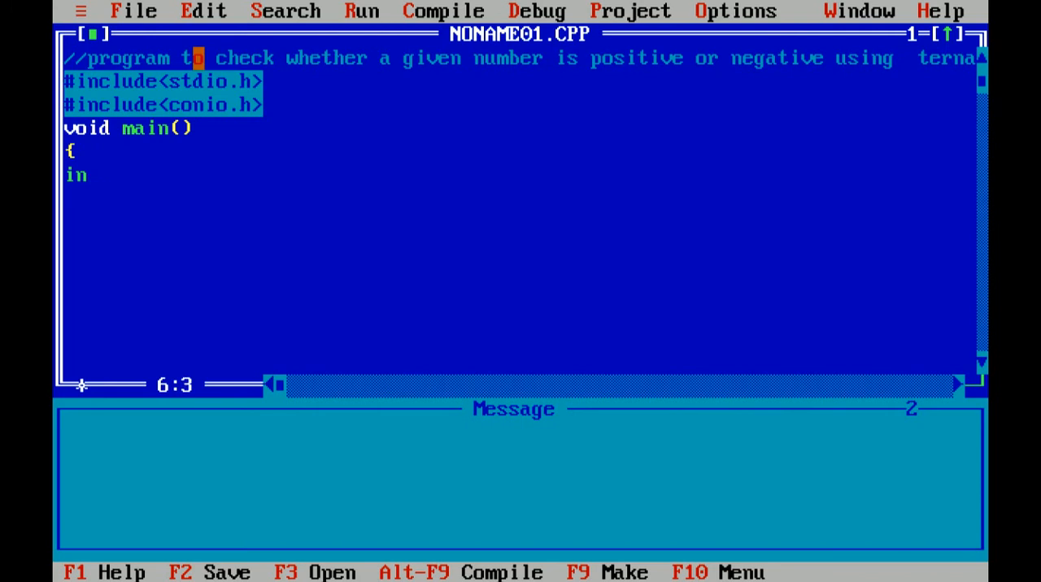
pyautogui.write('t')
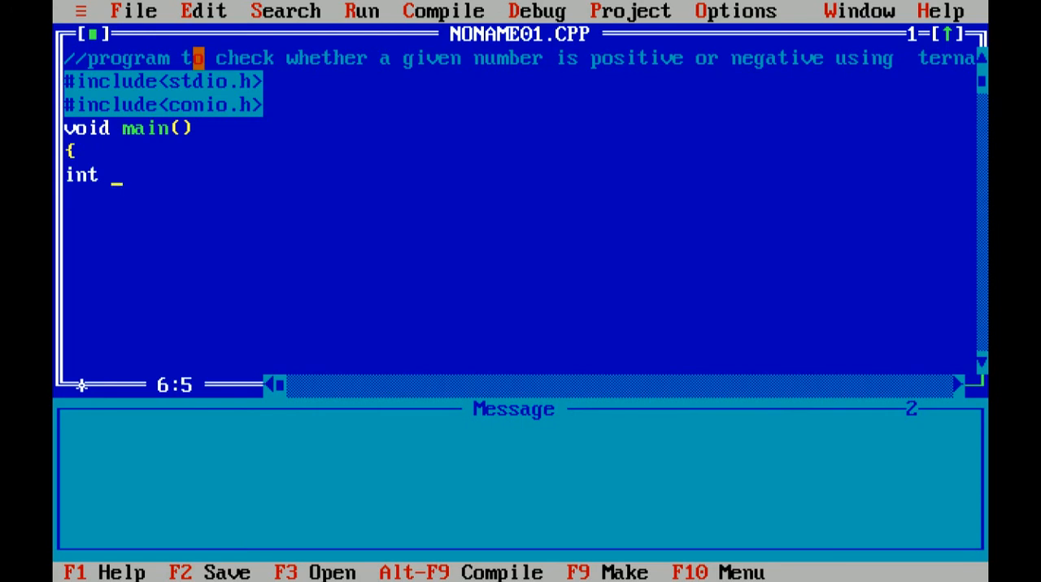
pyautogui.write('n')
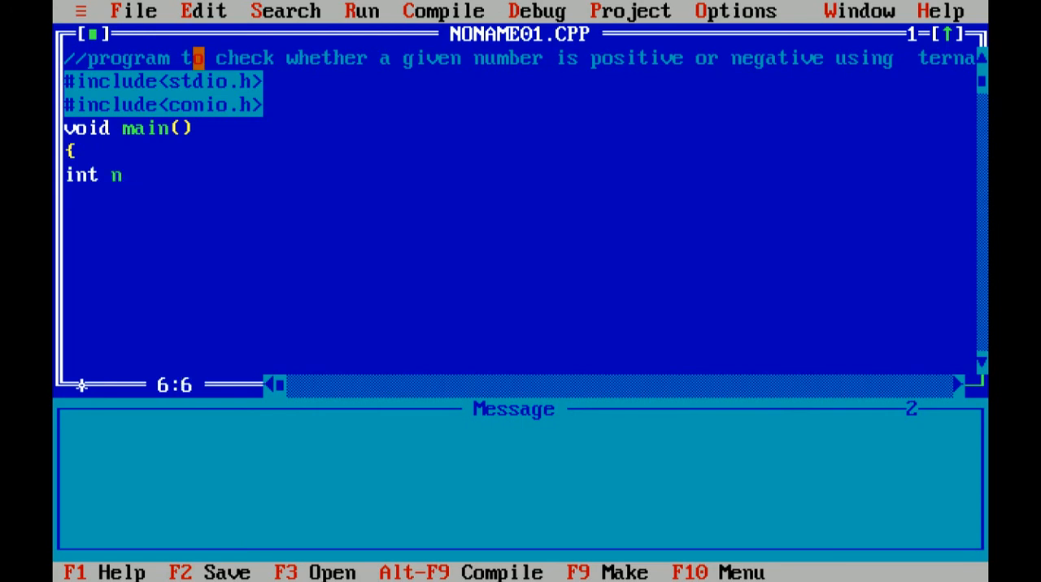
pyautogui.write('um;')
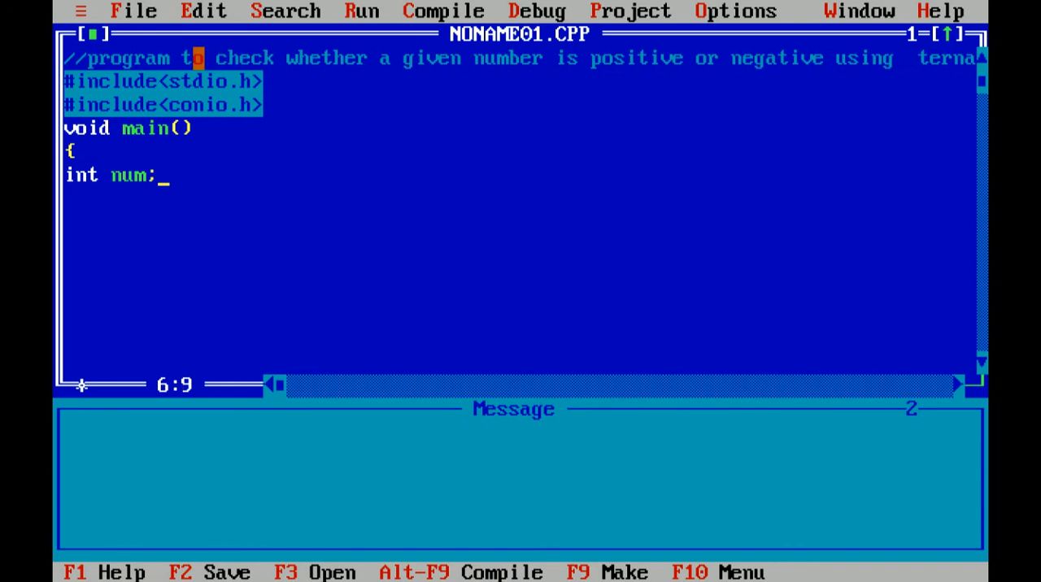
pyautogui.press('Enter')
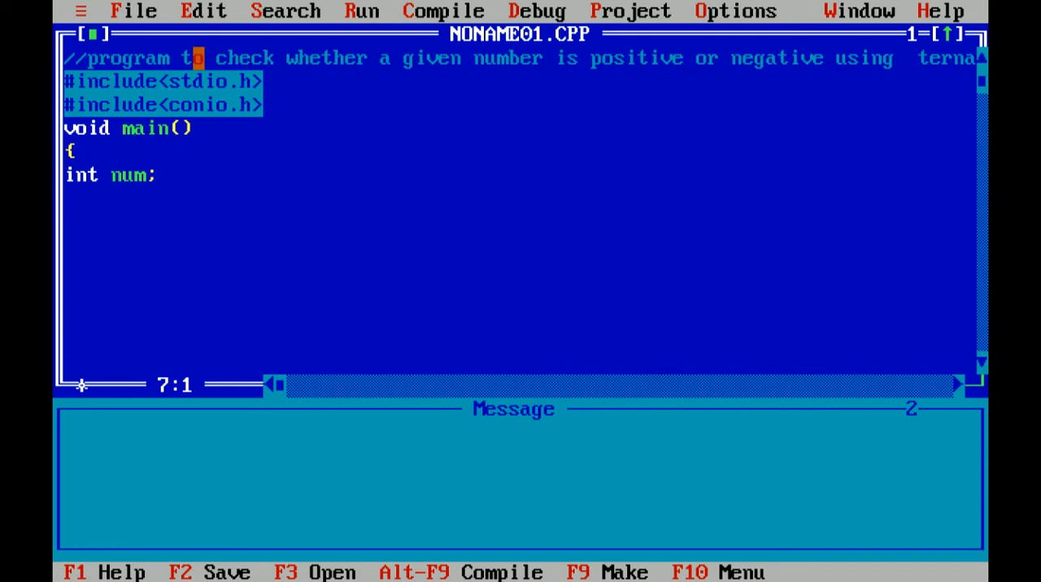
pyautogui.press('Enter')
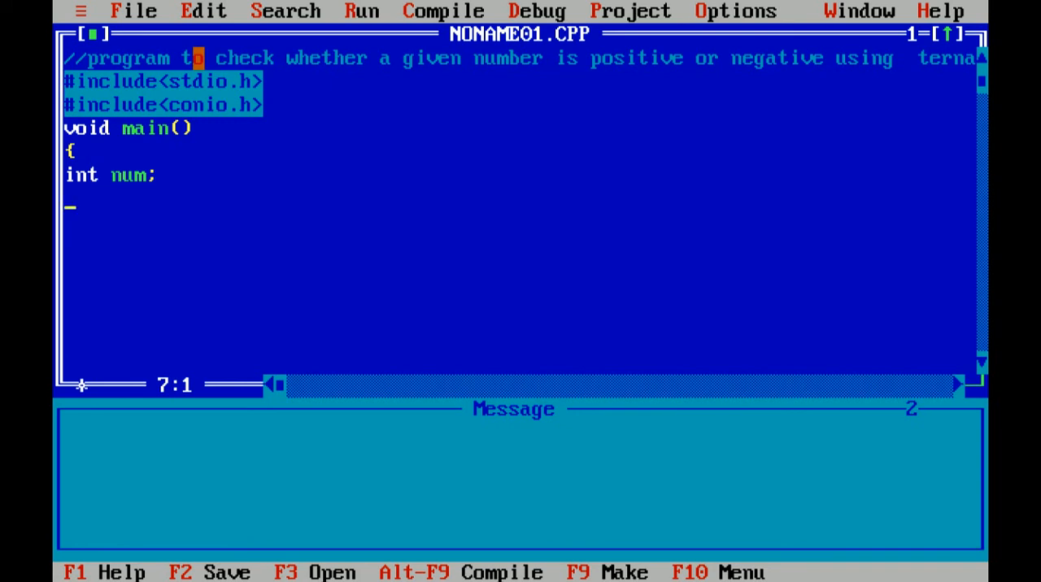
pyautogui.write('clrs')
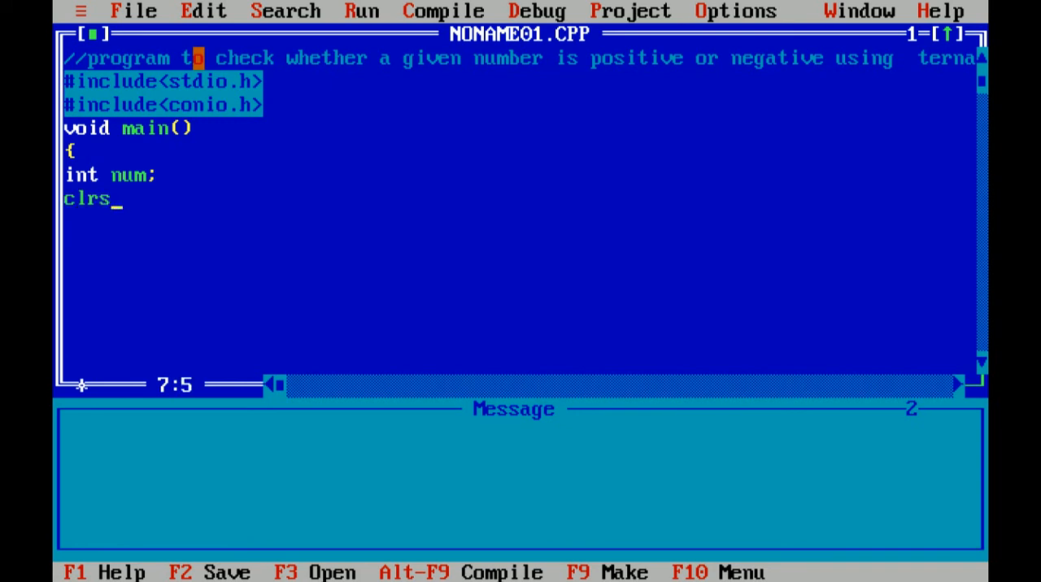
pyautogui.write('cr()')
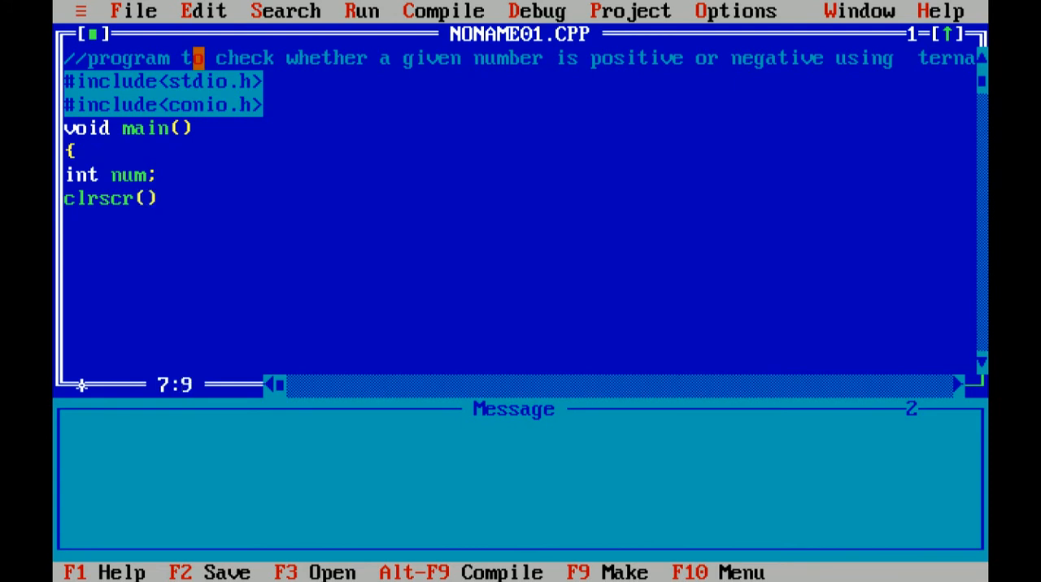
pyautogui.write(';')
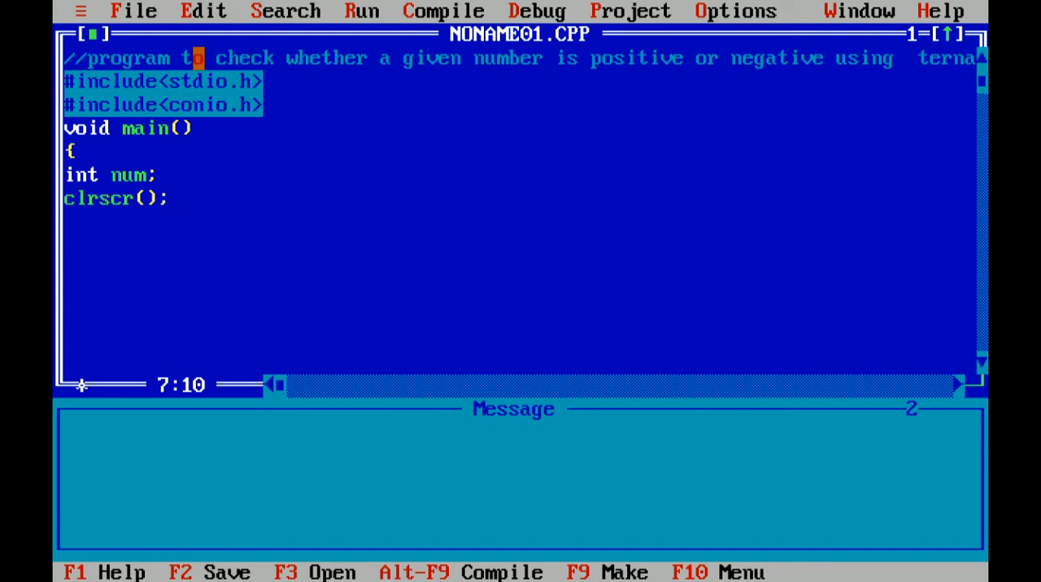
# Add the prompt printf("\n enter the number"); and start a new line.
pyautogui.write('p')
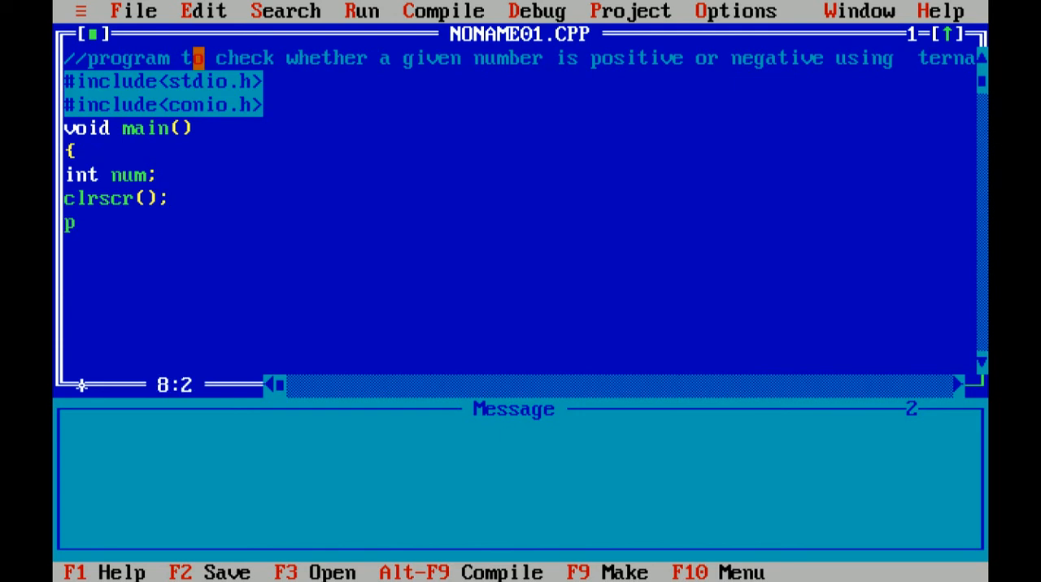
pyautogui.write('rintf')
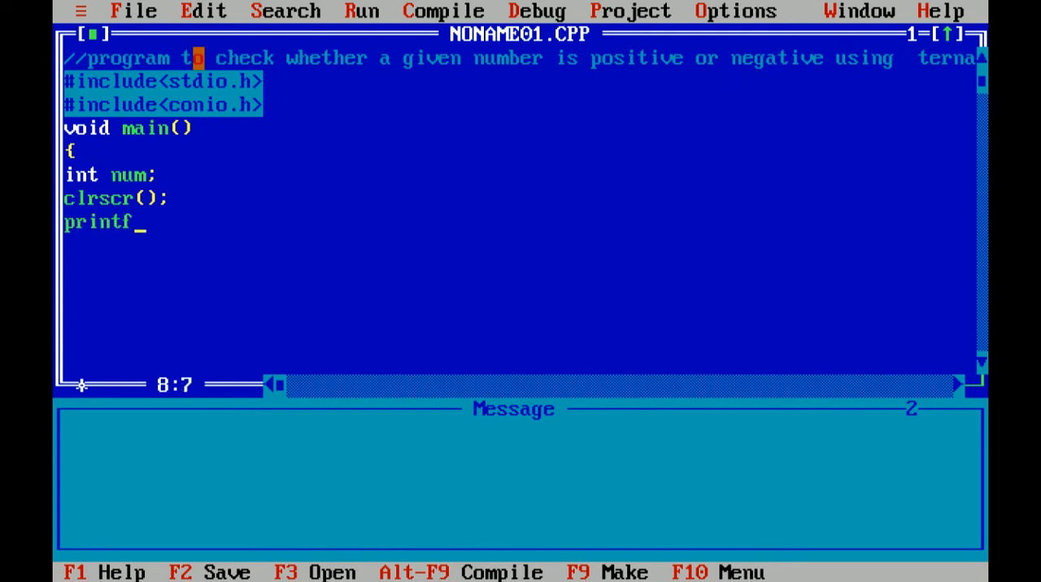
pyautogui.write('("')
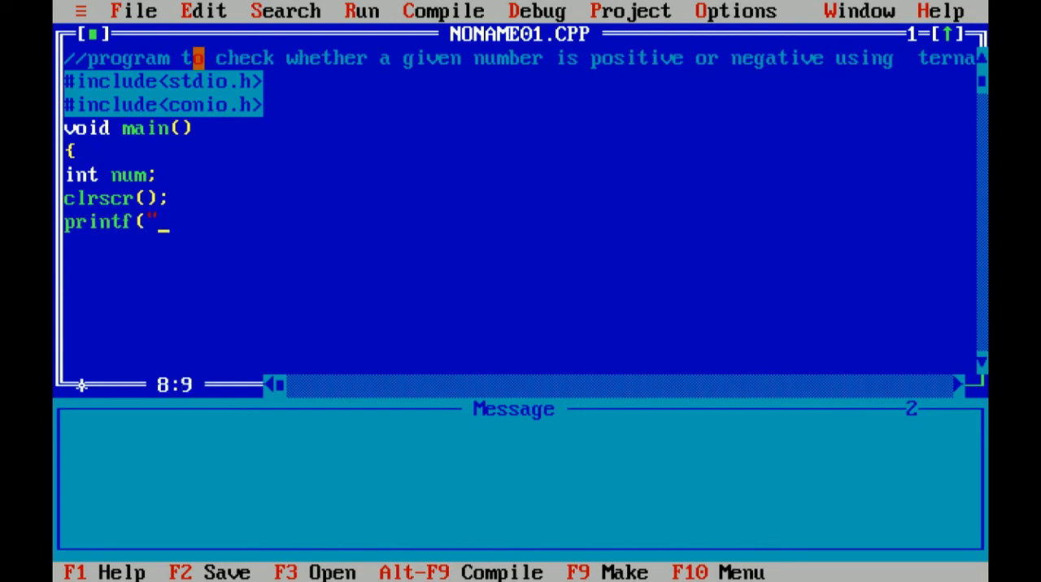
pyautogui.write('\\n enter')
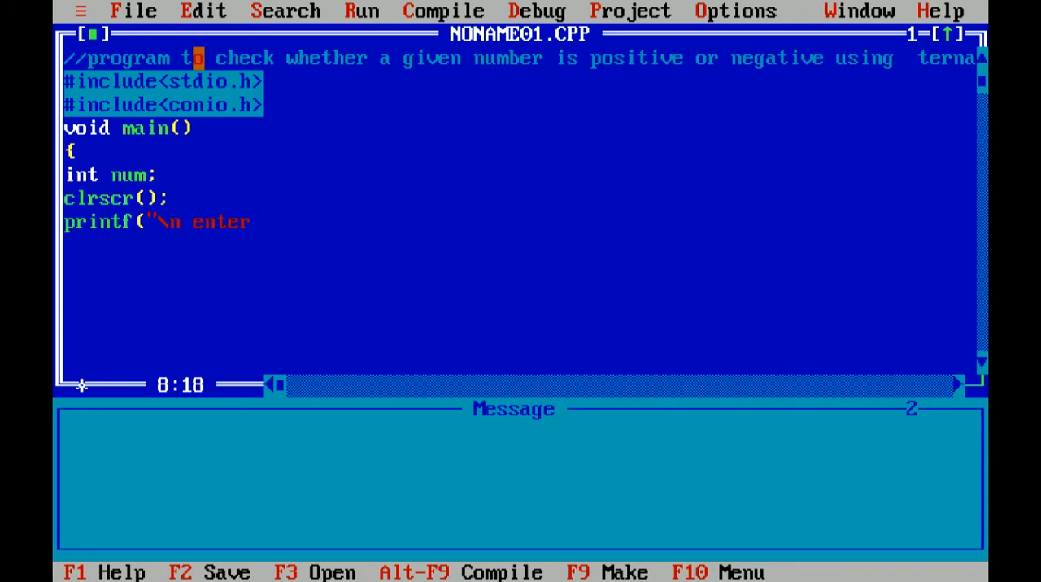
pyautogui.write('the n')
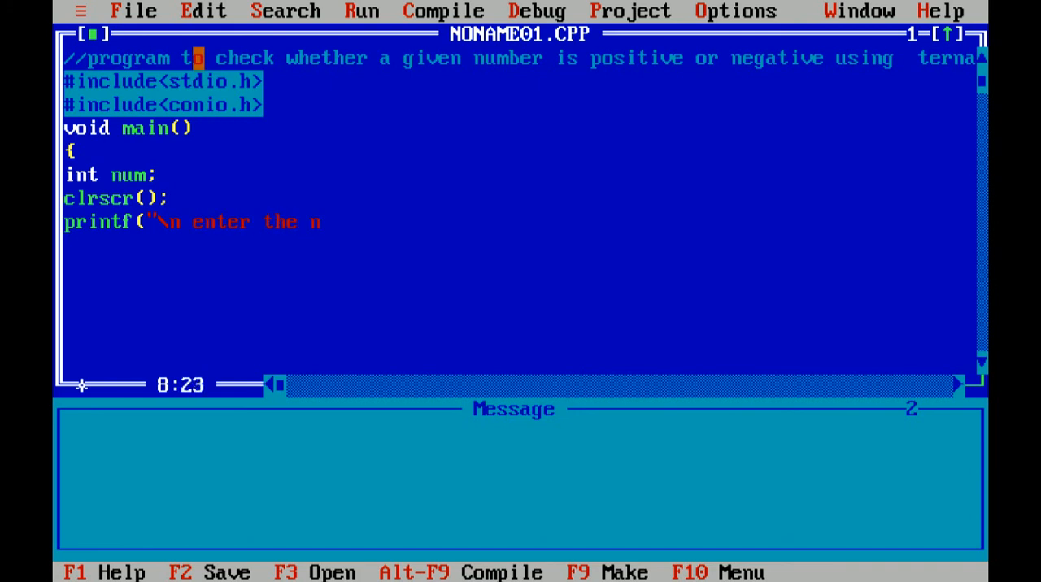
pyautogui.write('umber')
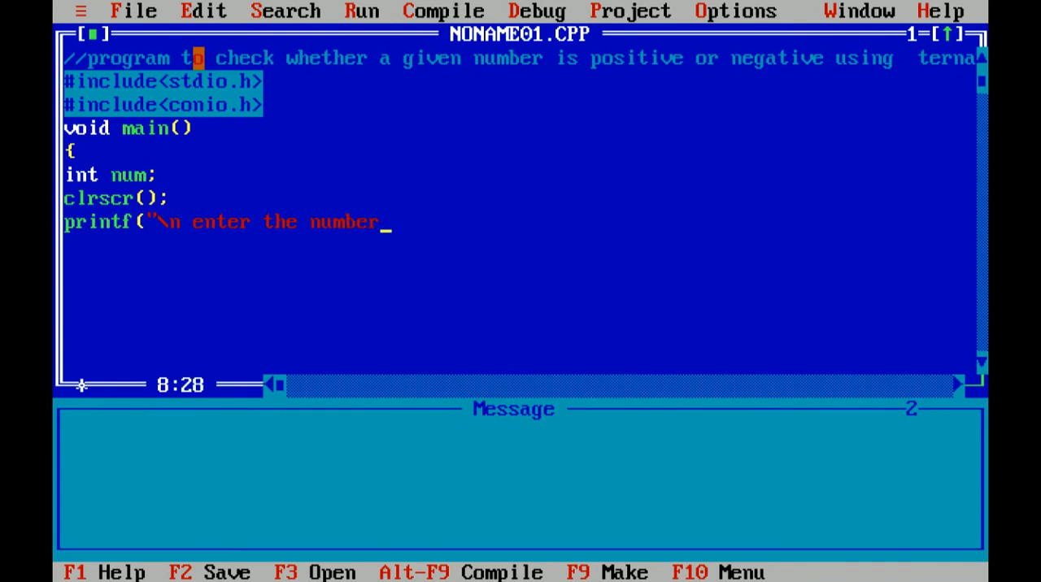
pyautogui.write('");')
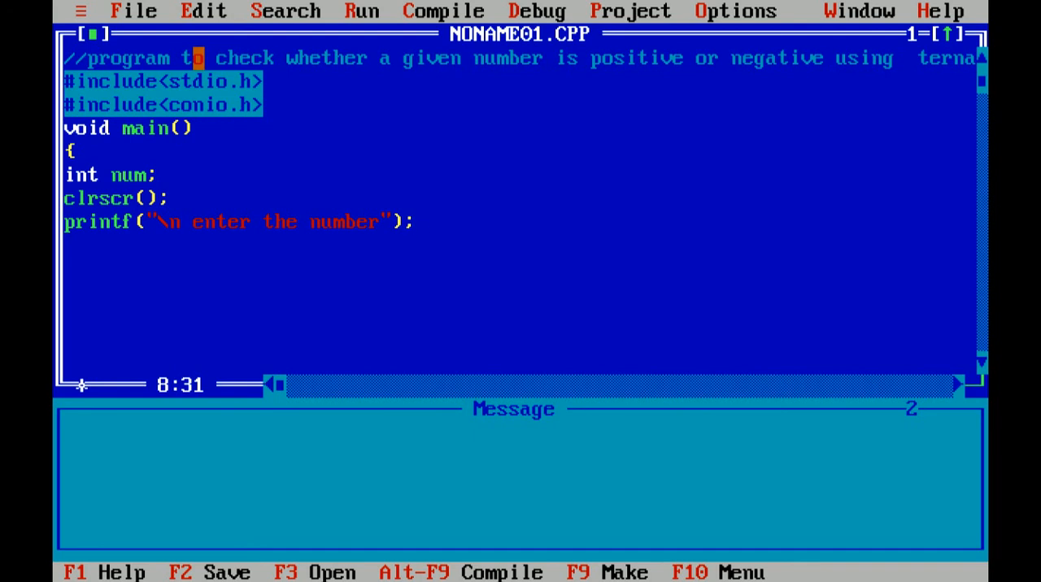
pyautogui.press('Enter')
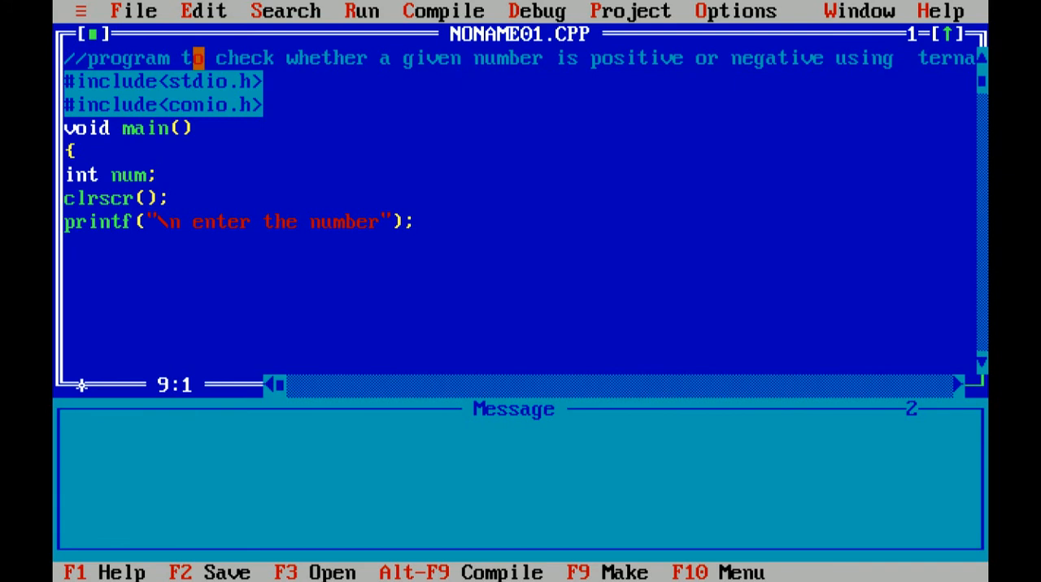
# Type scanf("%d",&num); to read the entered number into num.
pyautogui.write('scan')
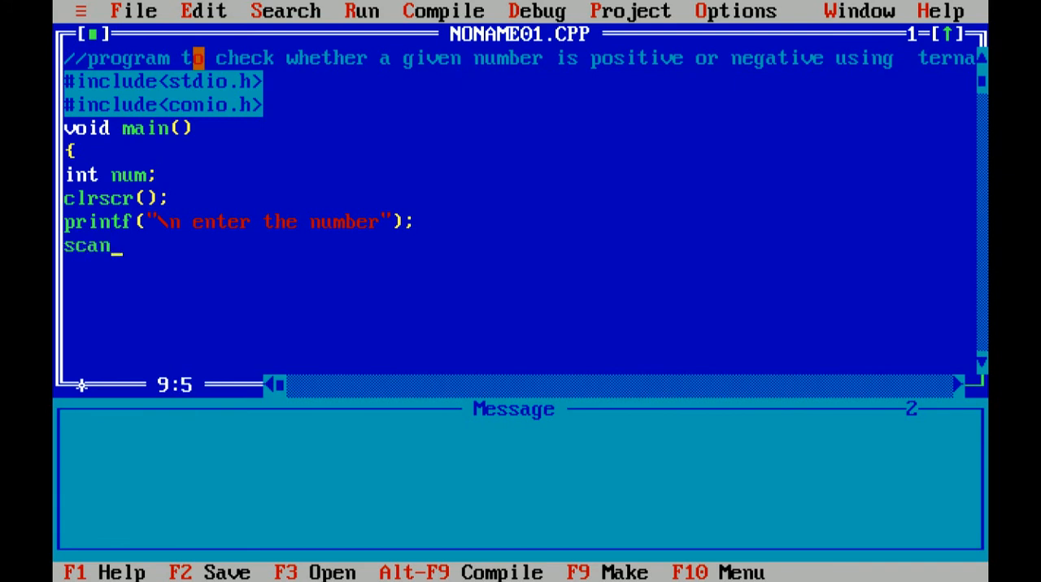
pyautogui.write('f("%d')
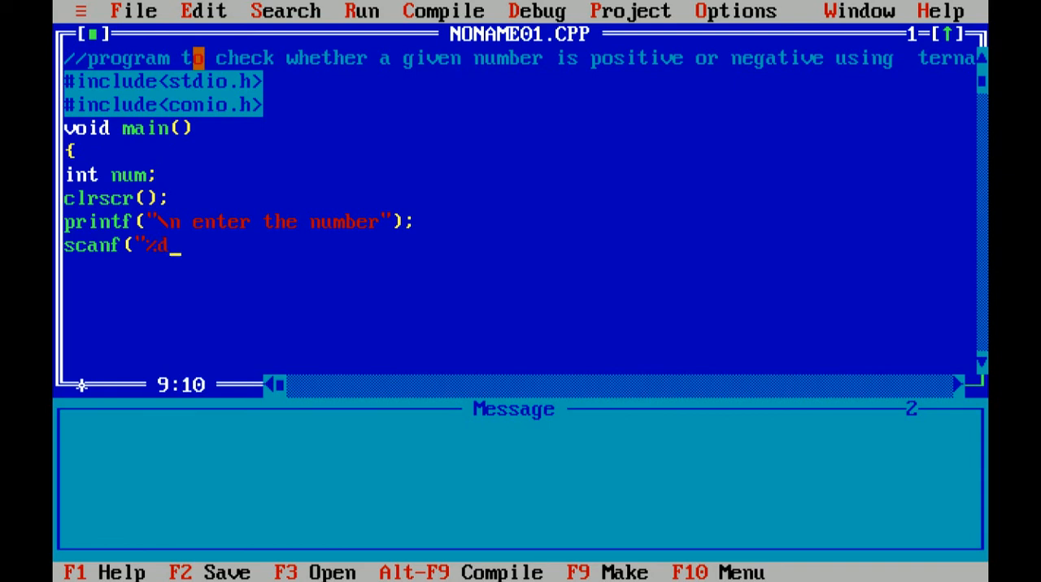
pyautogui.write('"')
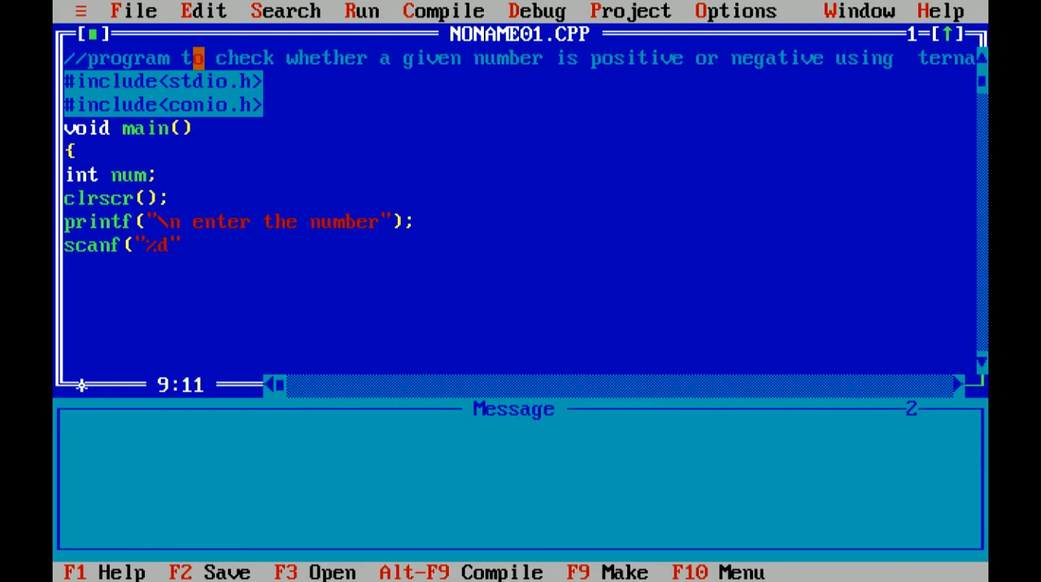
pyautogui.write(',')
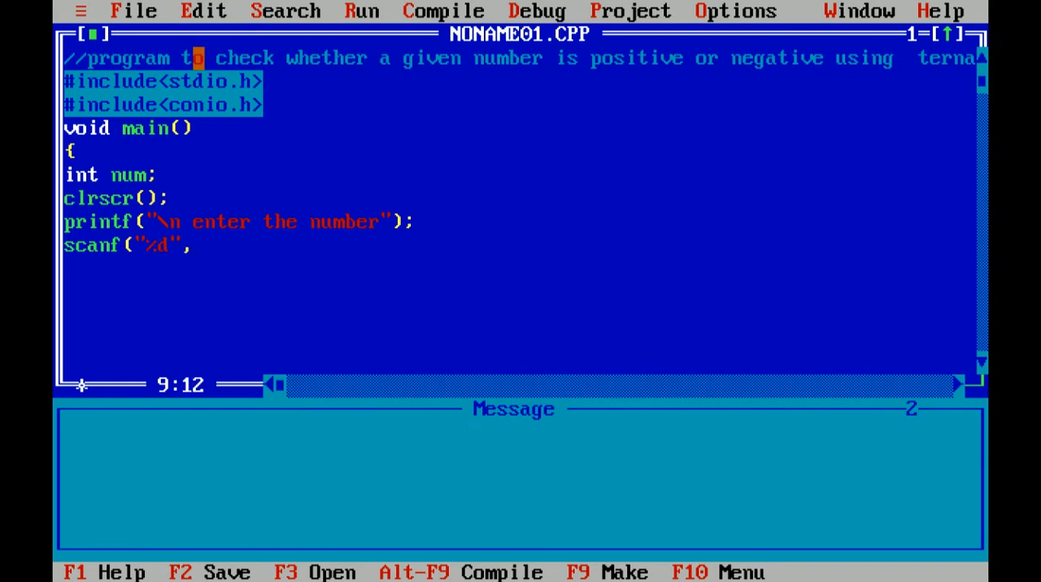
pyautogui.write('&')
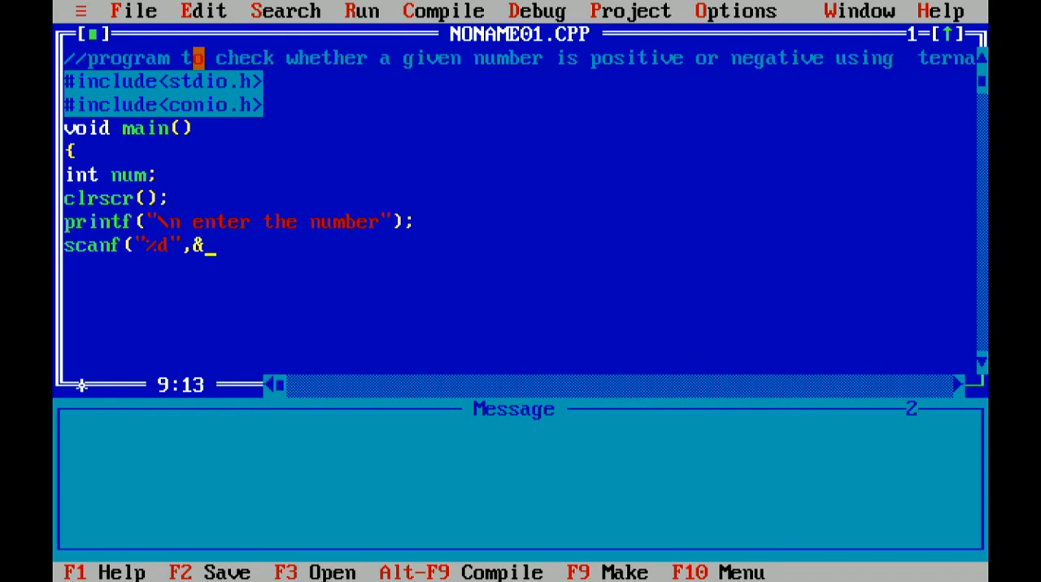
pyautogui.write('n')
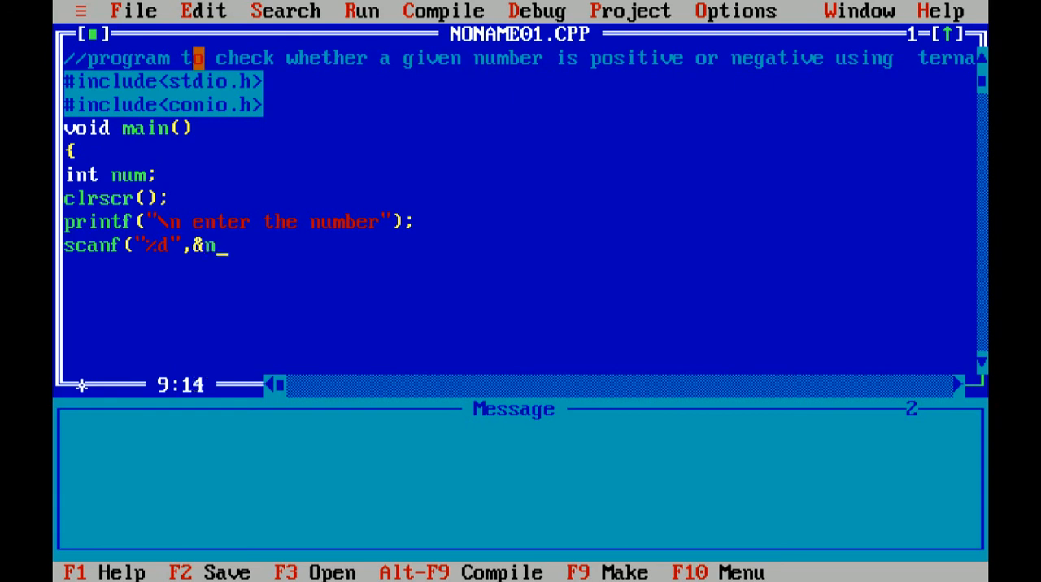
pyautogui.write('um);')
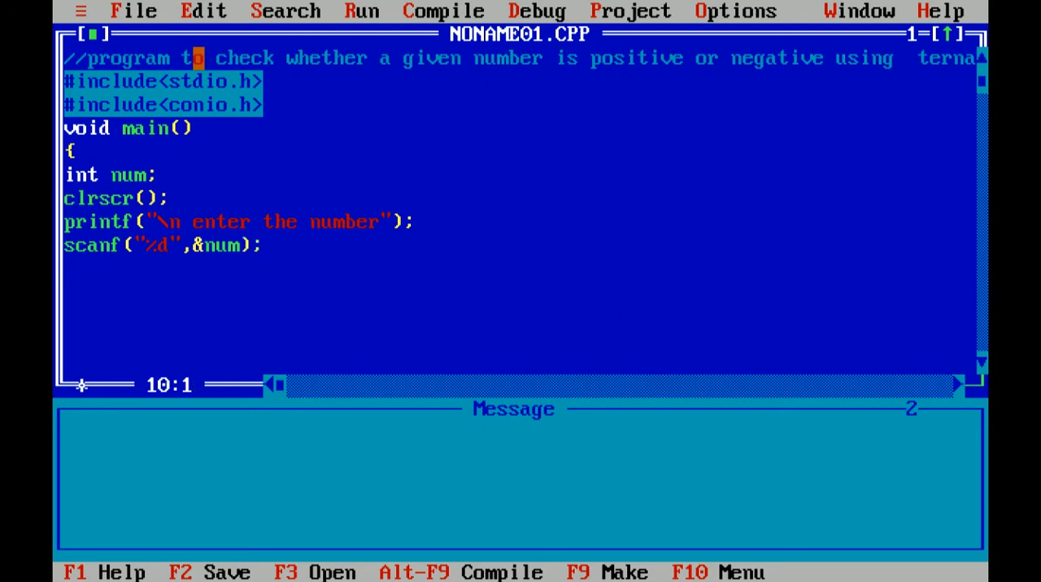
# Write the ternary condition num>0 with the "its a positive number" printf branch.
pyautogui.write('n')
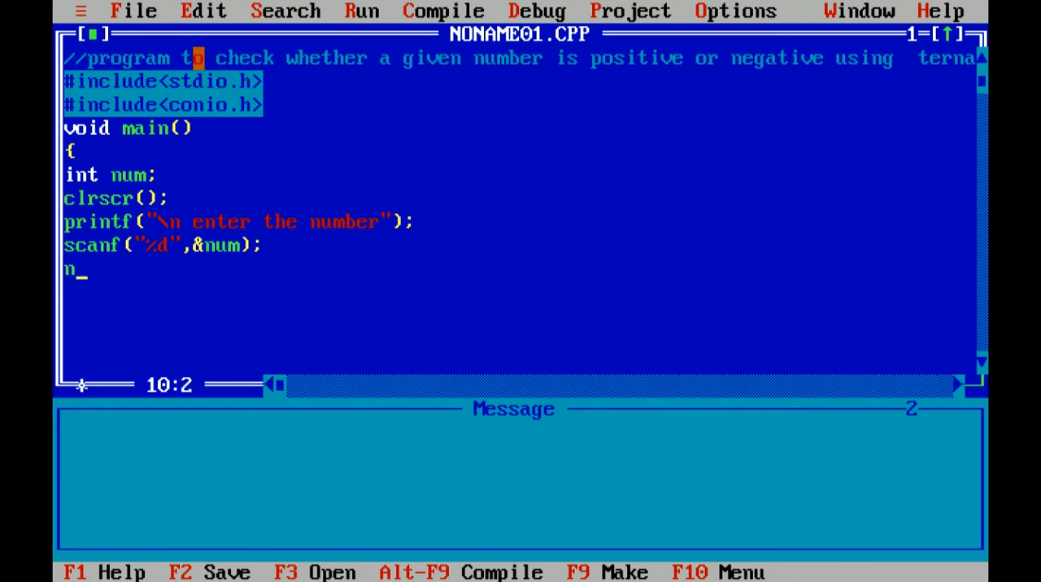
pyautogui.write('um')
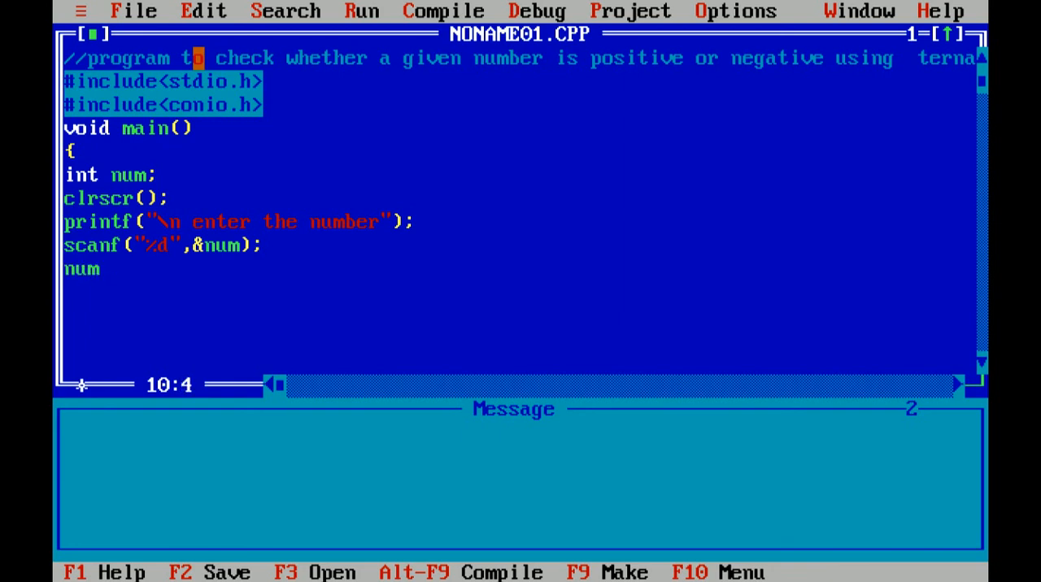
pyautogui.write('>0')
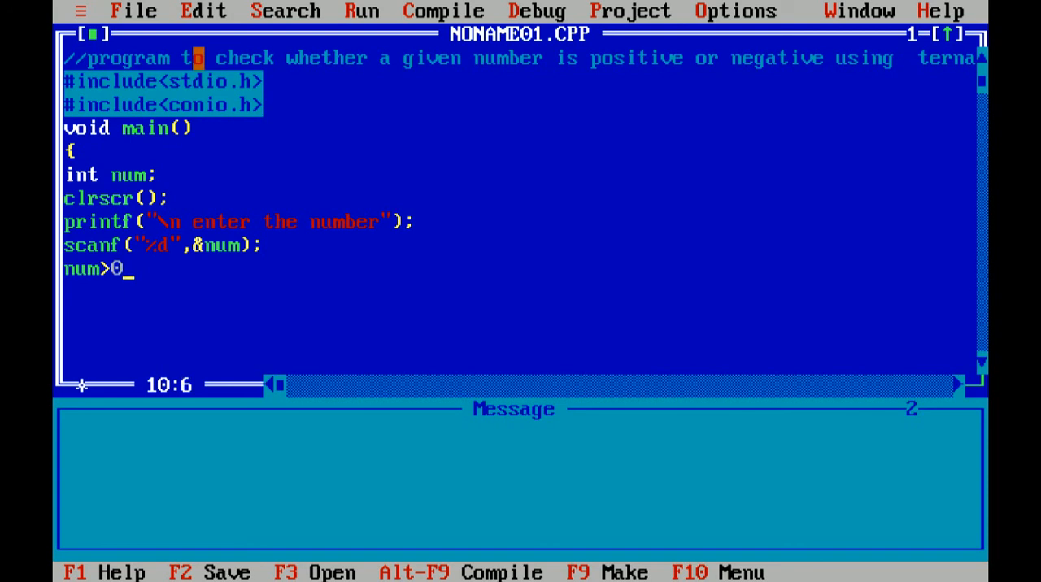
pyautogui.write('?')
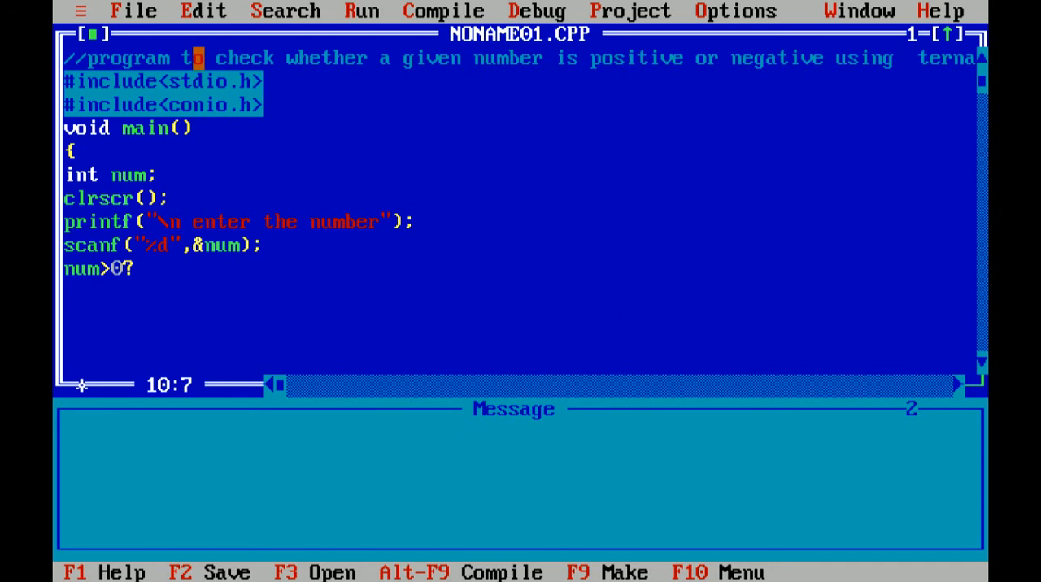
pyautogui.write('print')
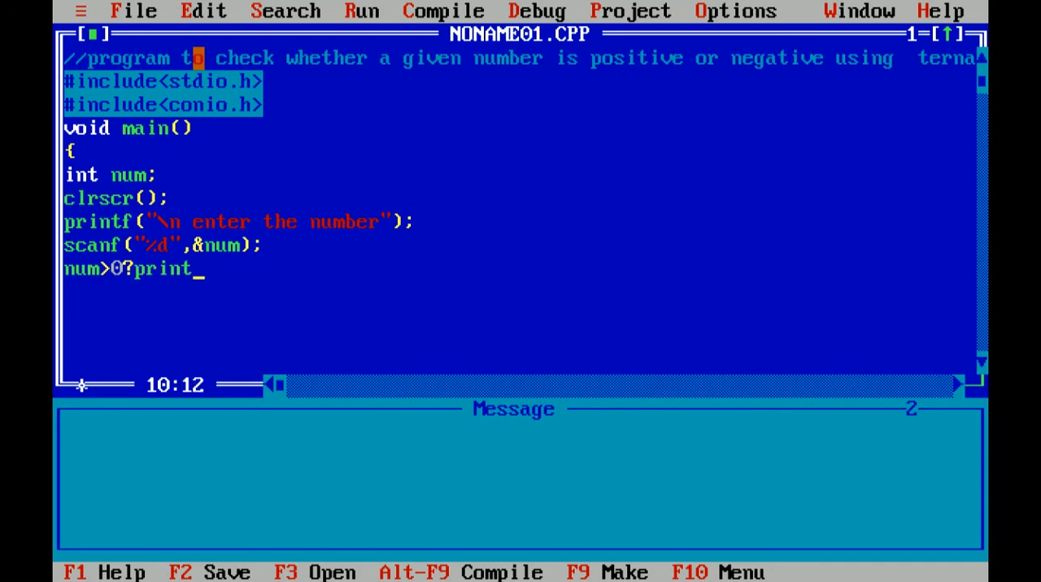
pyautogui.write('f(')
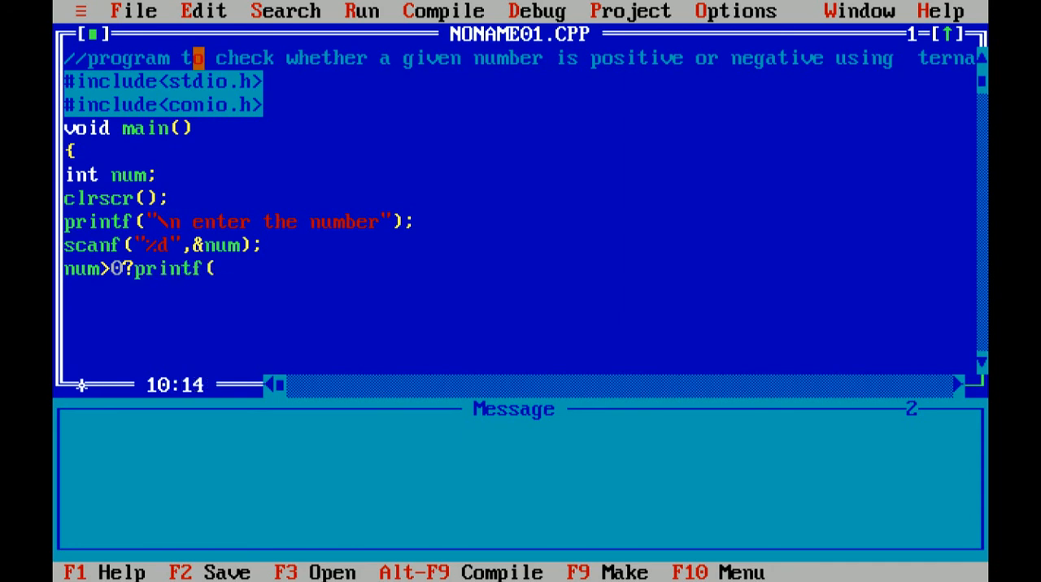
pyautogui.write('"its a')
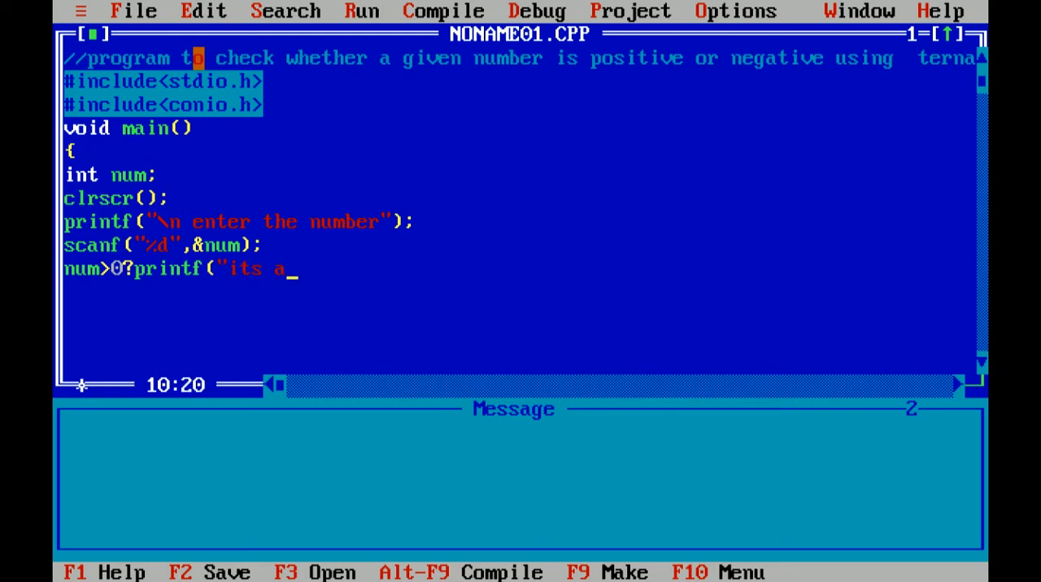
pyautogui.write('po')
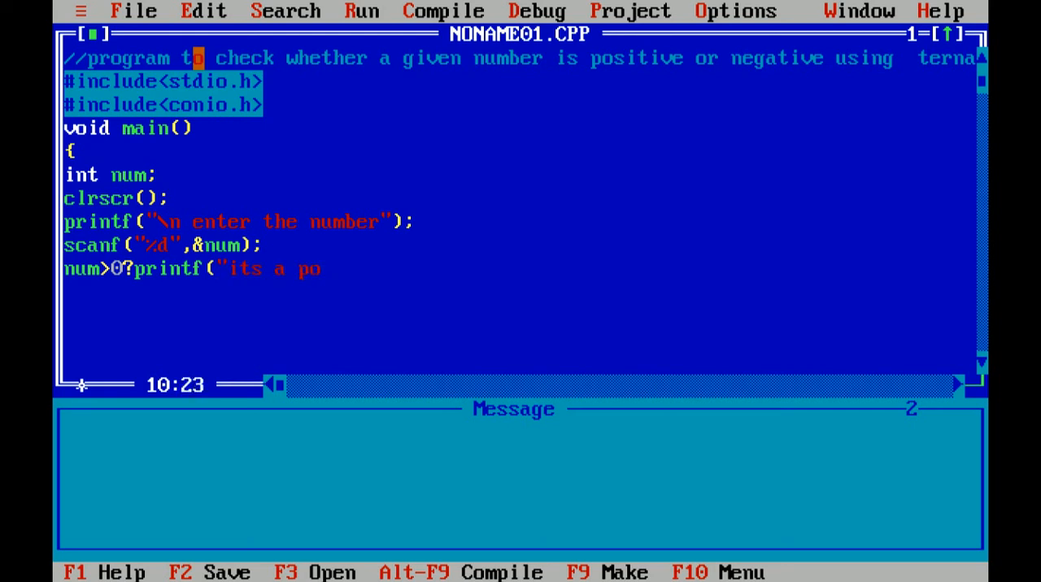
pyautogui.write('sitive')
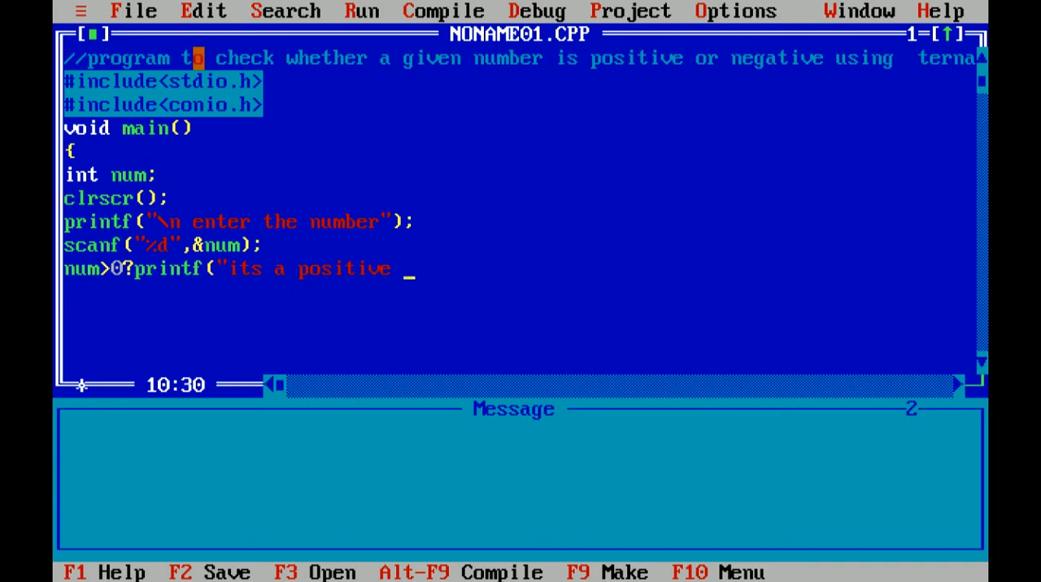
pyautogui.write('numbe')
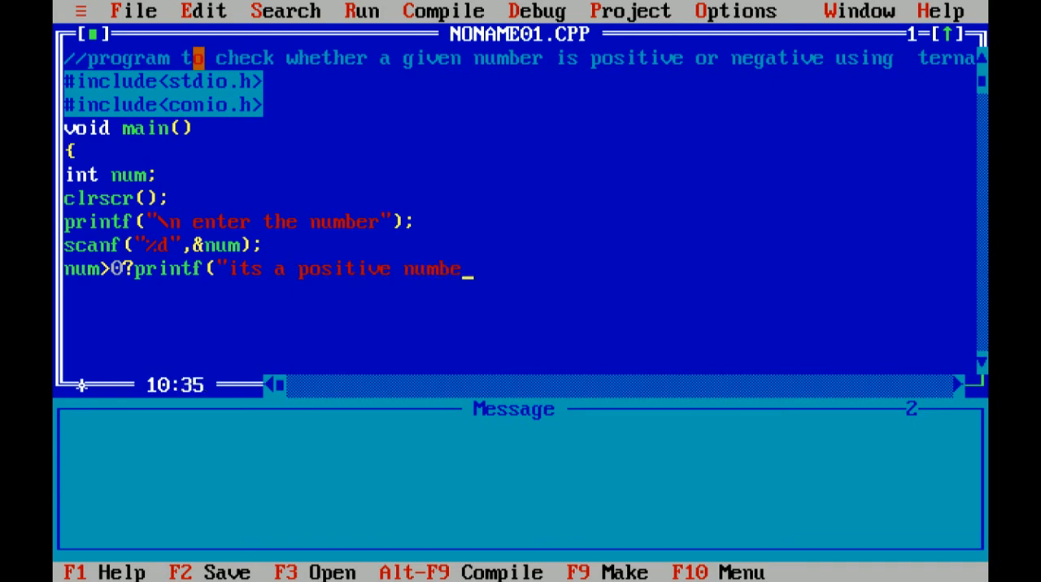
pyautogui.write('"')
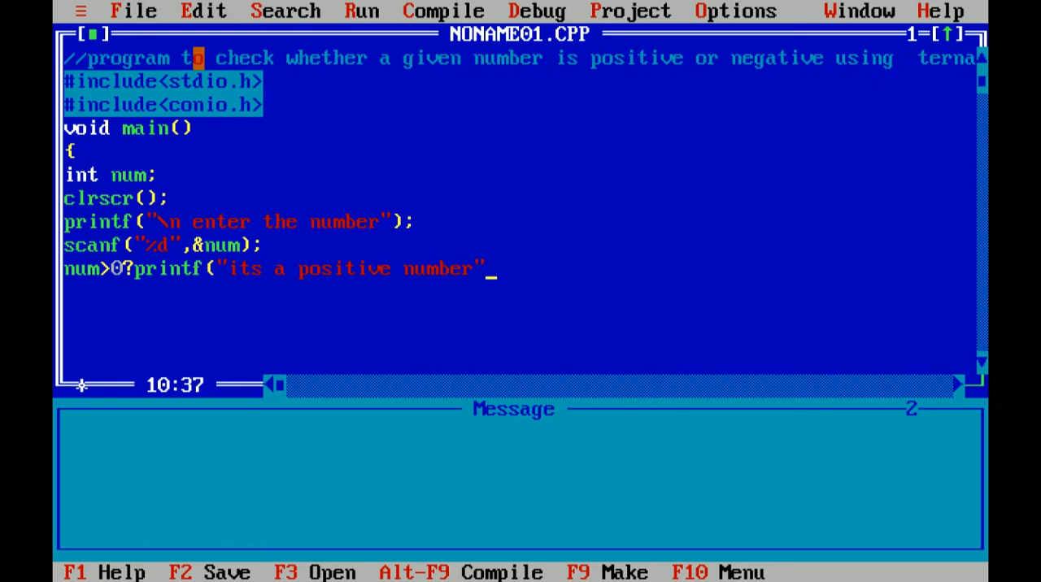
pyautogui.write(')')
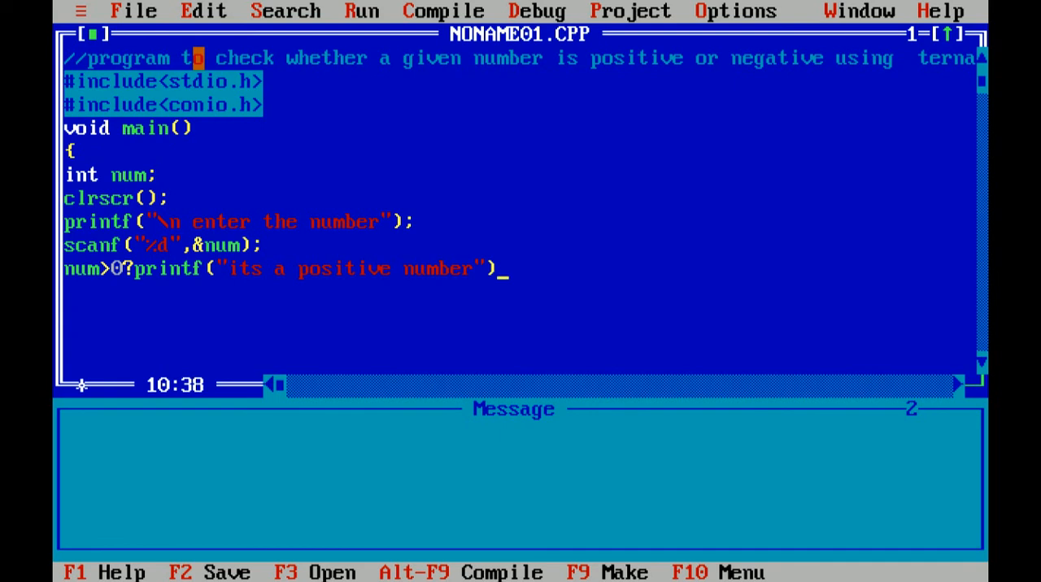
pyautogui.write(';')
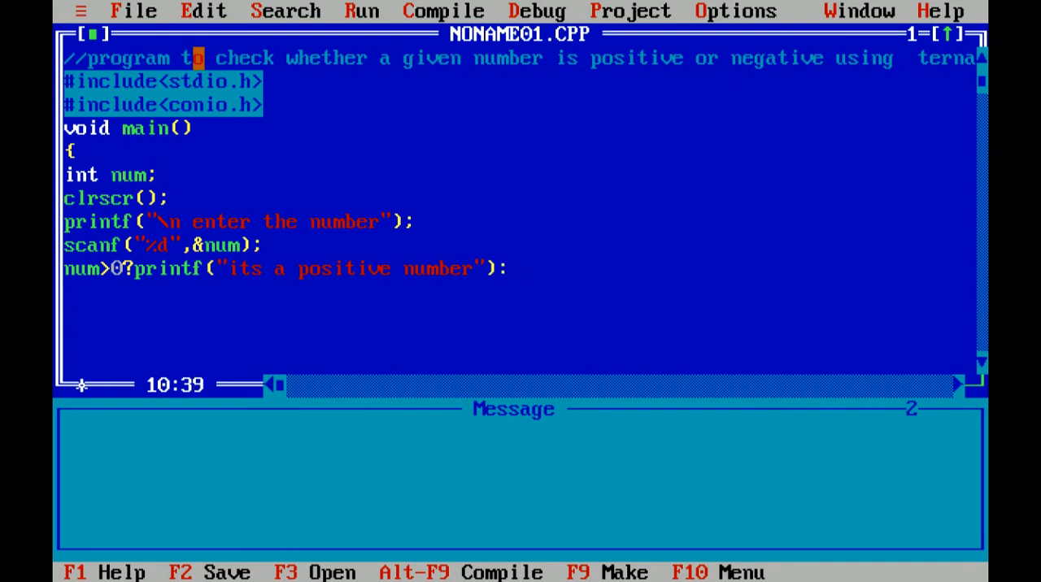
# Add the printf("\n its a negative number"); branch, ending the statement with a semicolon.
pyautogui.write('printf(')
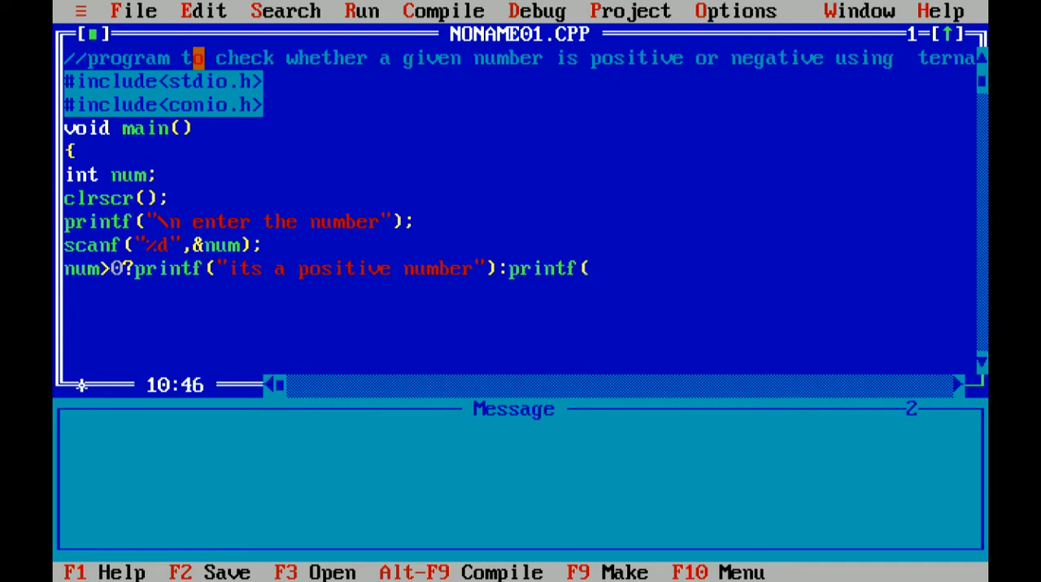
pyautogui.write('"\\n')
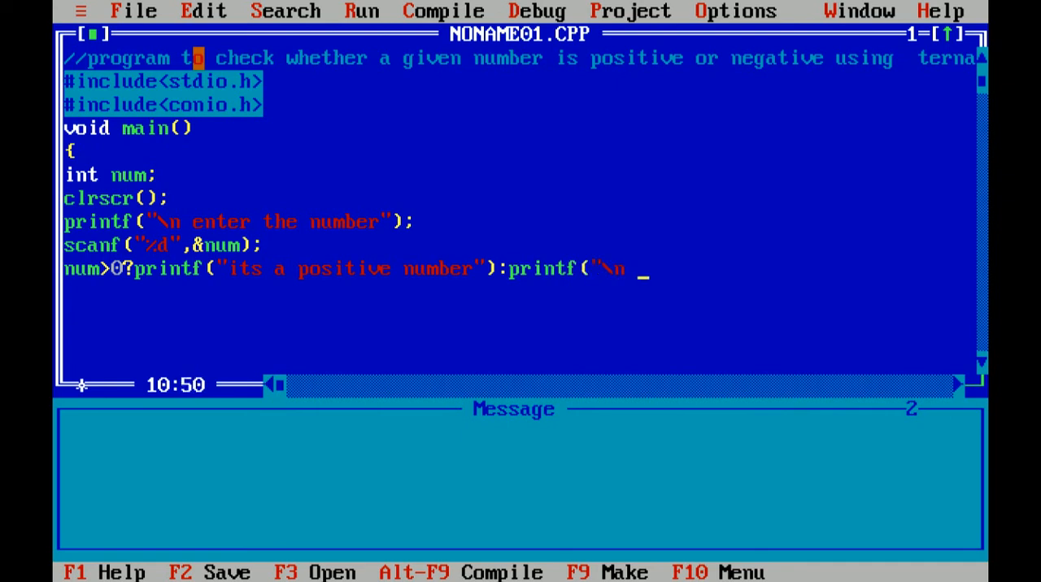
pyautogui.write('its a')
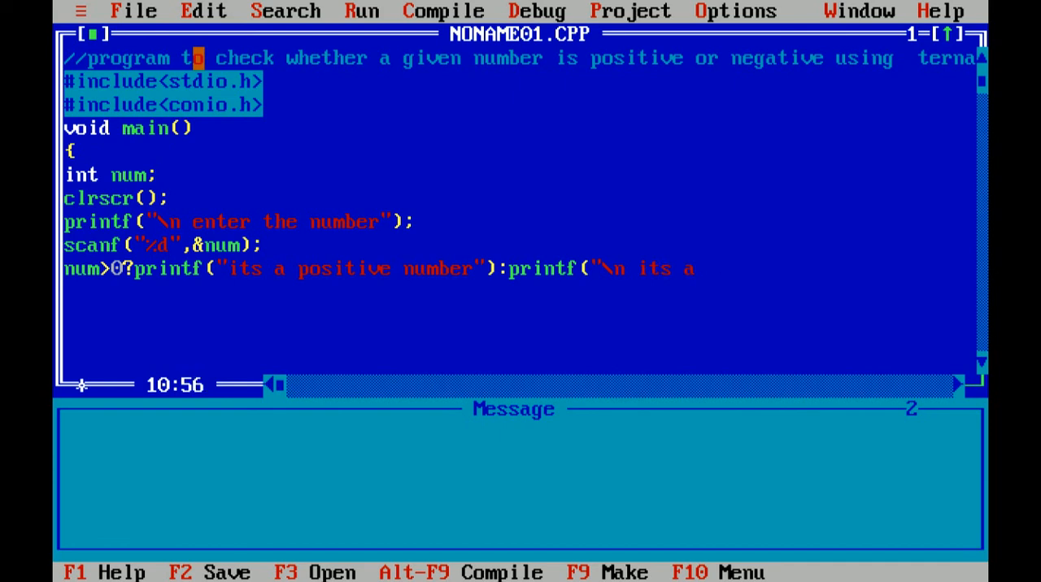
pyautogui.write('nega')
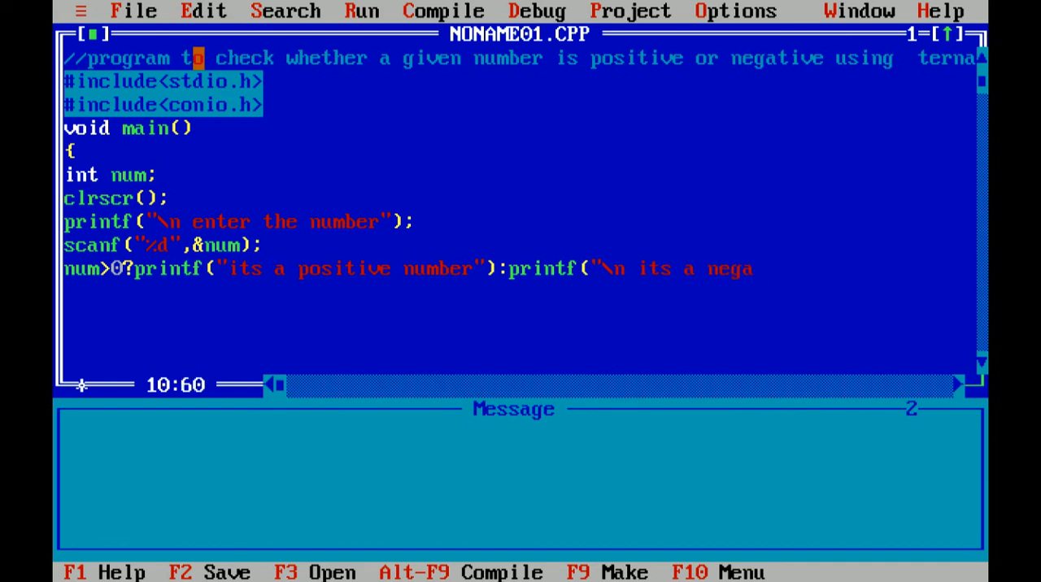
pyautogui.write('tive')
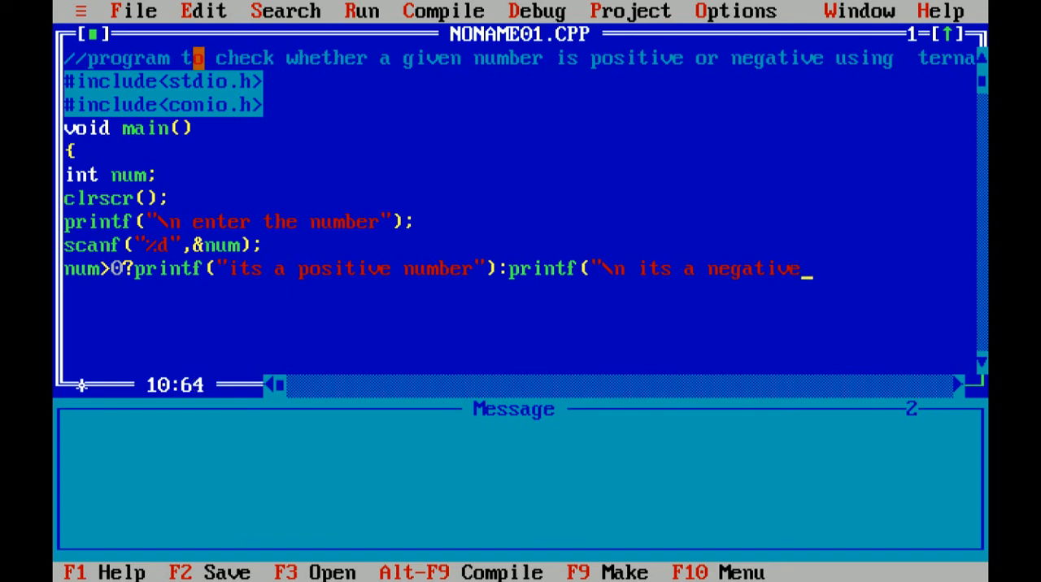
pyautogui.write('numb')
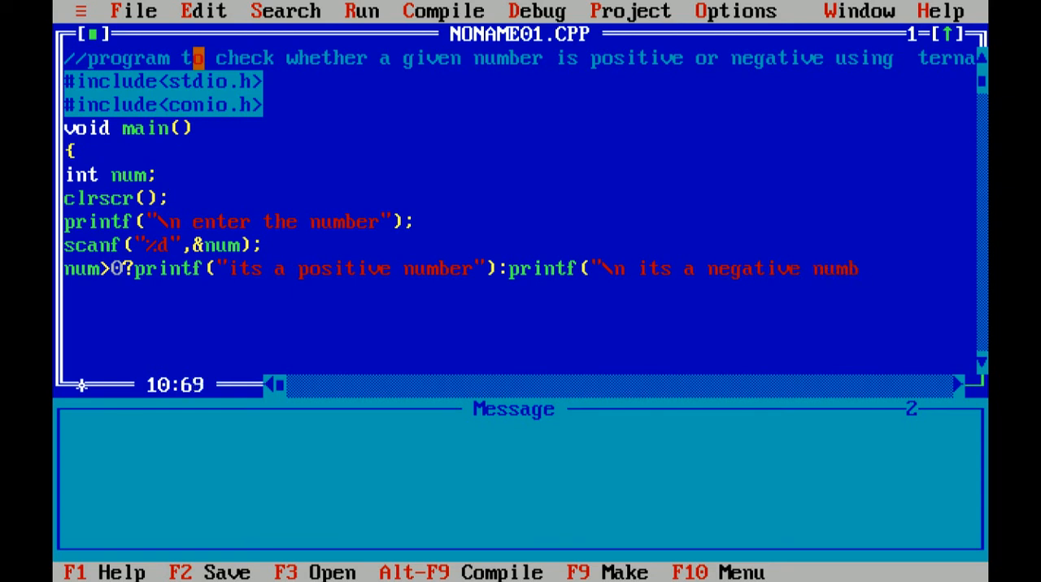
pyautogui.write('er")')
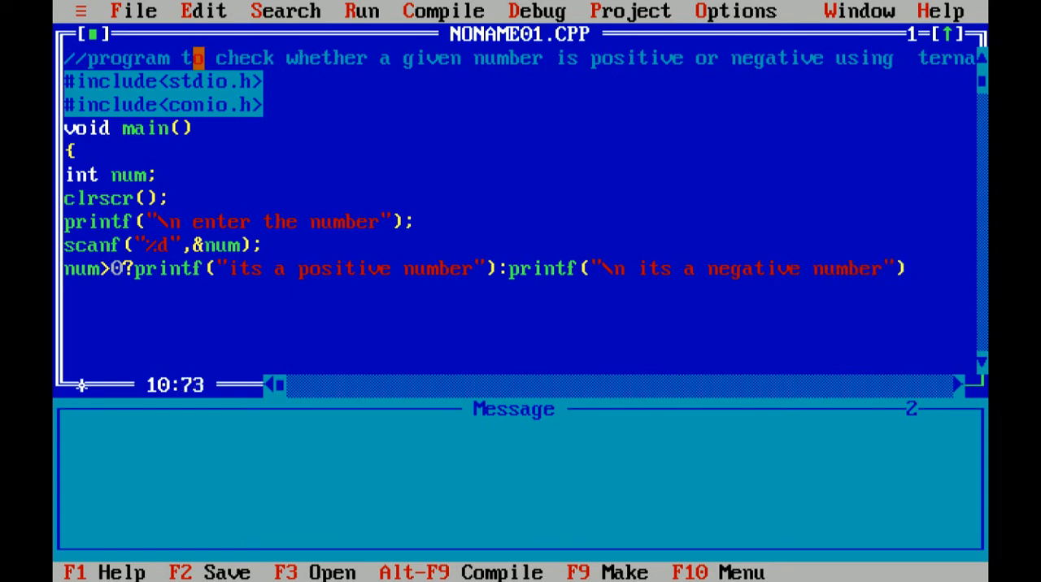
pyautogui.write(';')
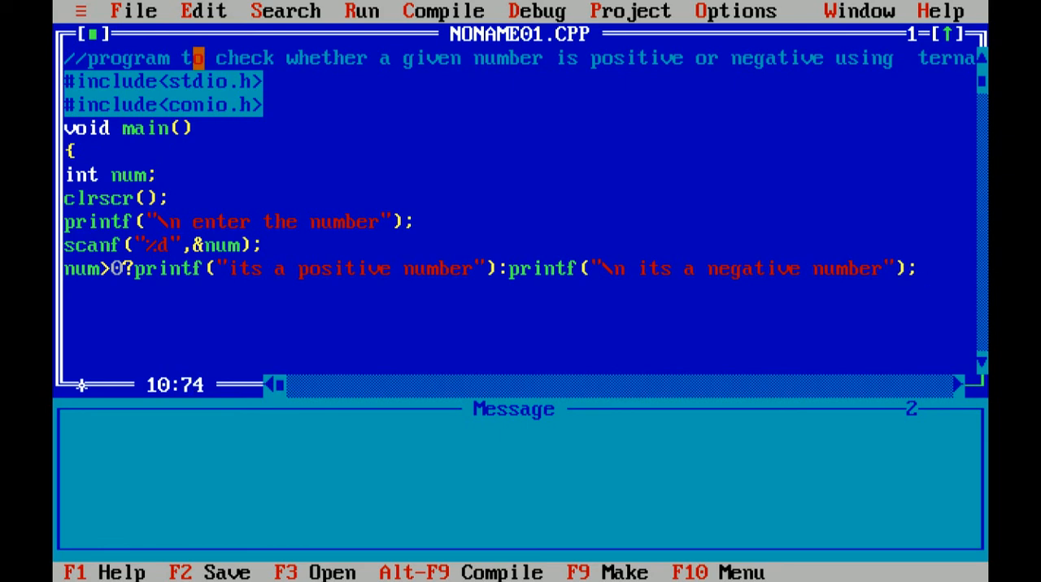
pyautogui.click(658, 268)
pyautogui.write('\\n ')
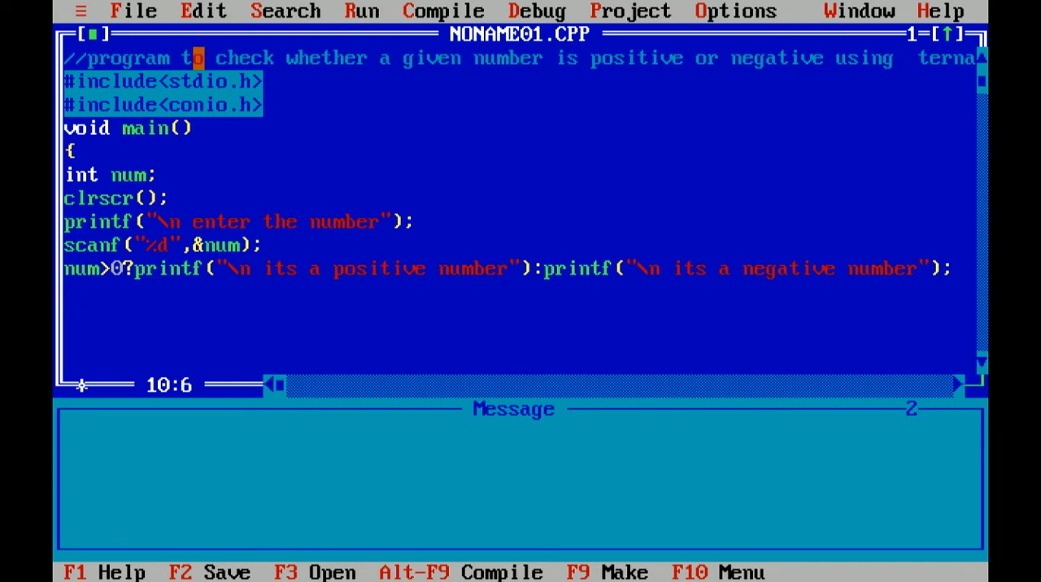
# Insert = before the 0 so the condition reads num>=0.
pyautogui.press('Left')
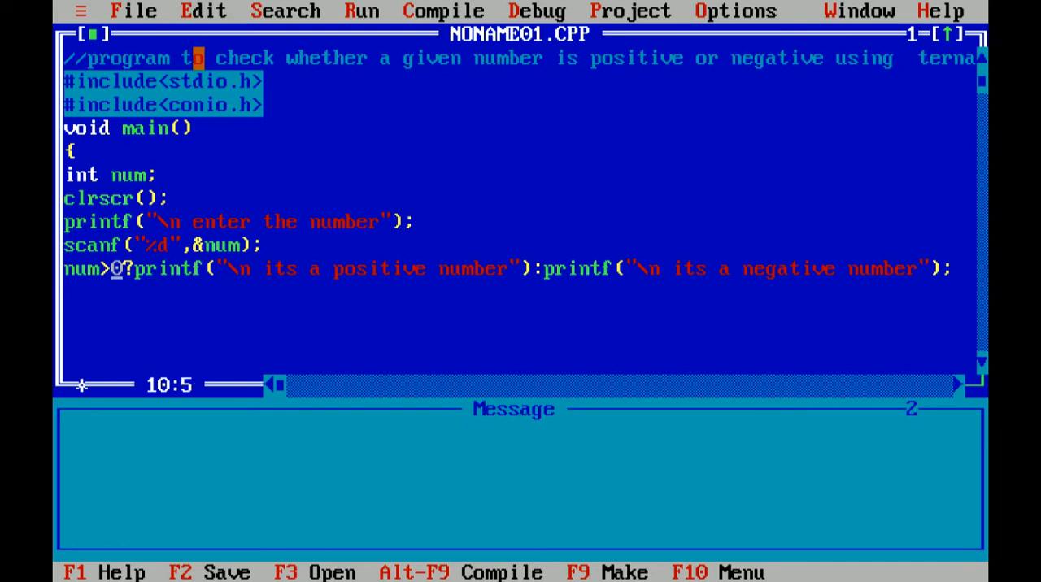
pyautogui.write('=')
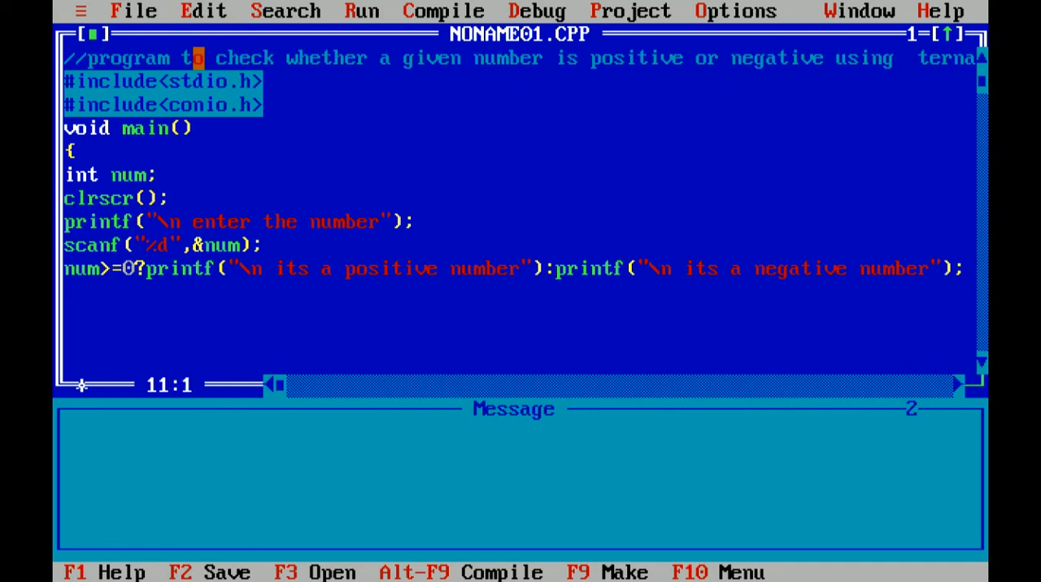
# End main with getch(); and a closing brace on the next line.
pyautogui.write('getch')
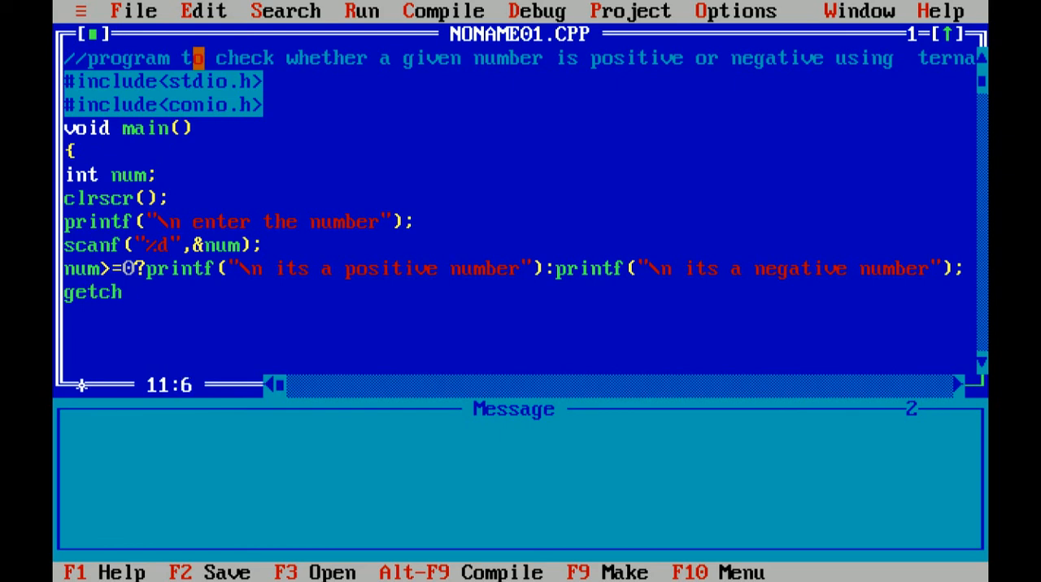
pyautogui.write('(')
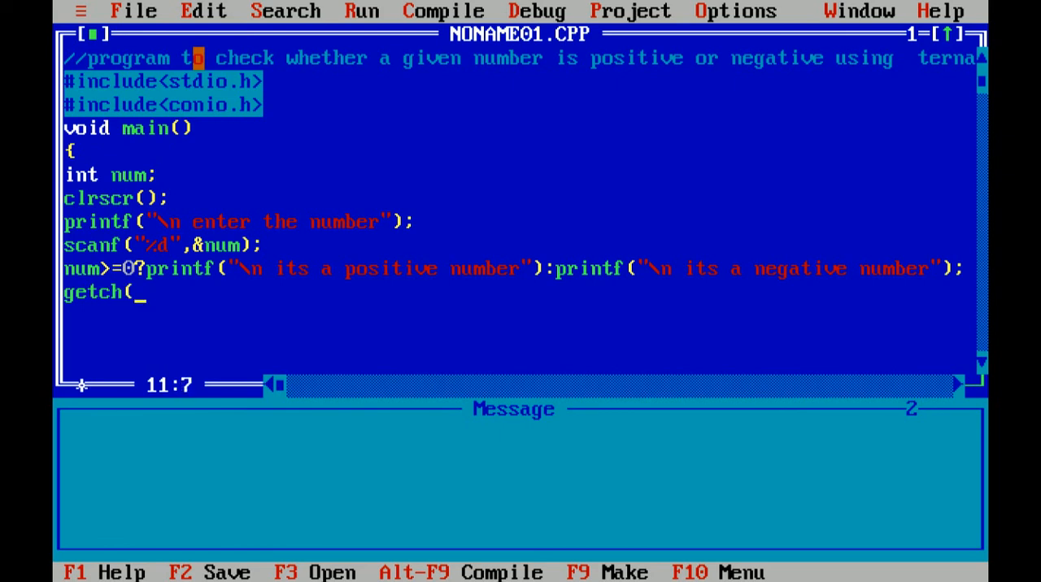
pyautogui.write(')')
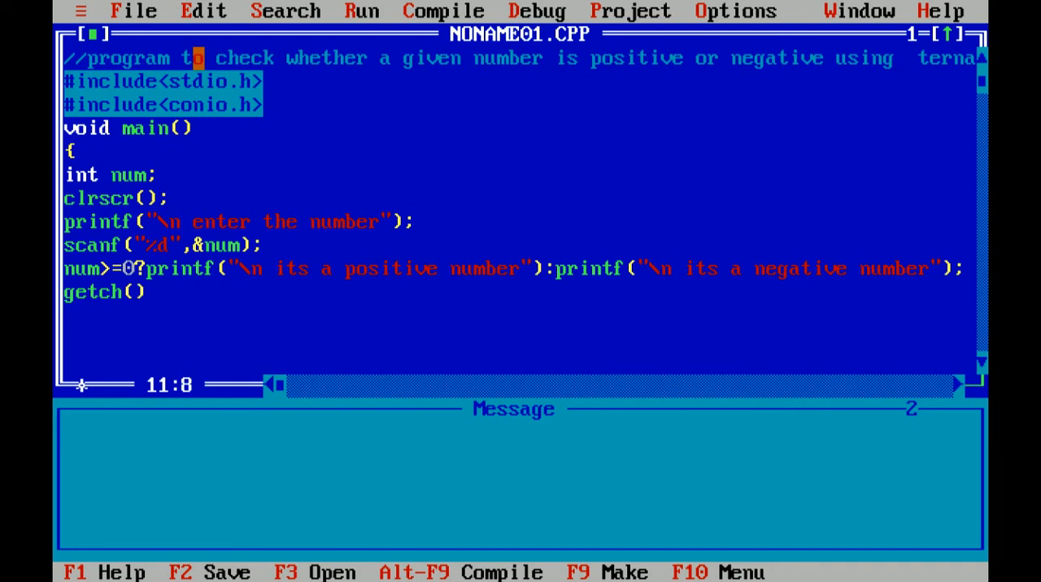
pyautogui.write(';')
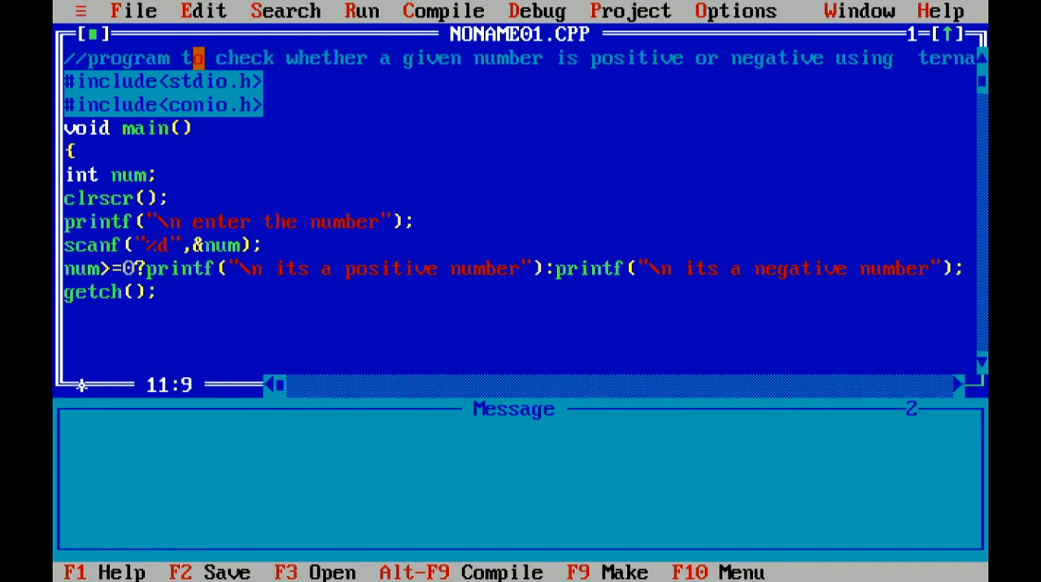
pyautogui.click(158, 292)
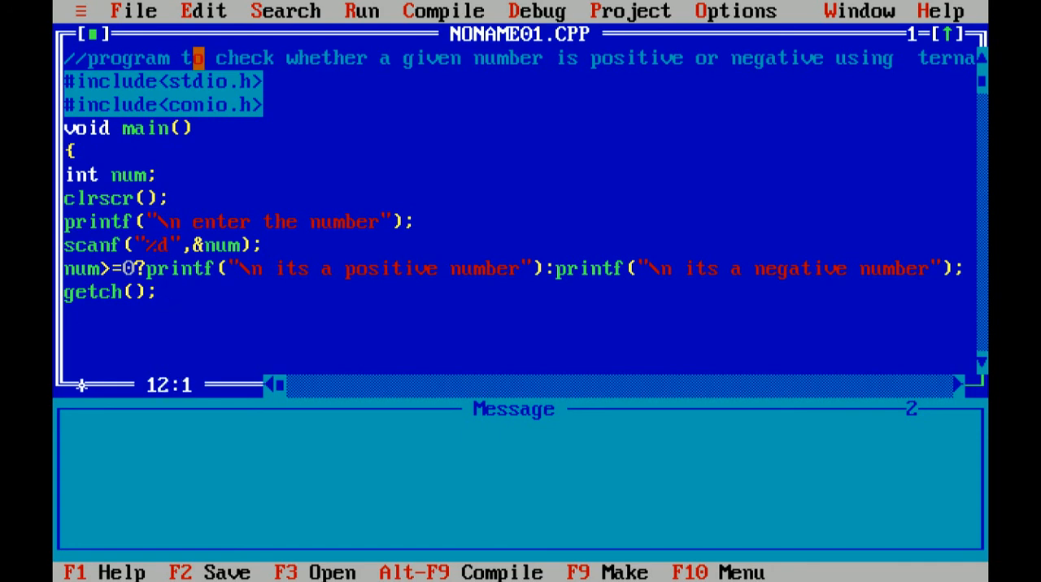
pyautogui.write('}')
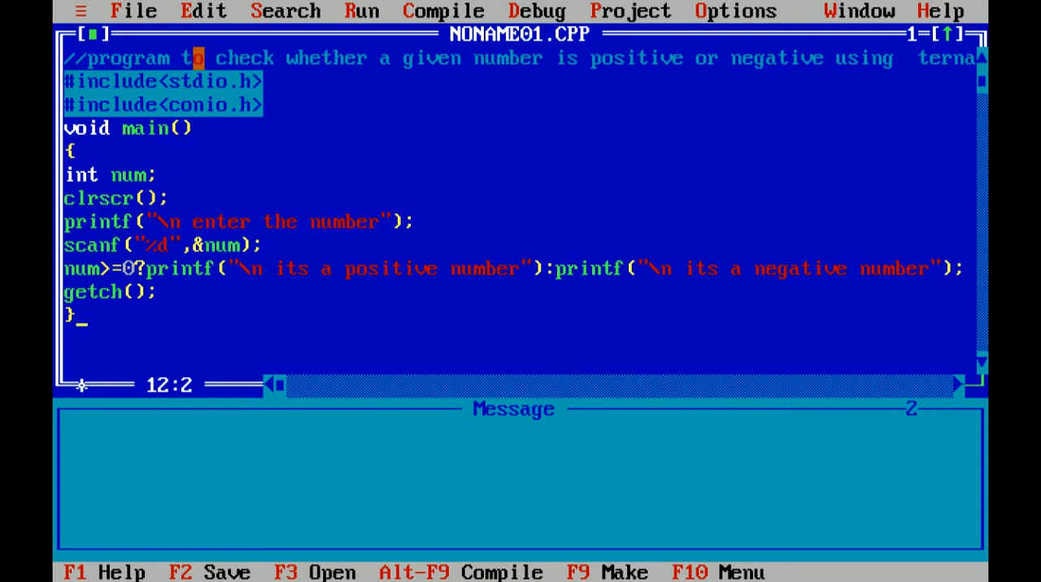
# Compile the program and dismiss the success summary showing zero errors and warnings.
pyautogui.click(443, 10)
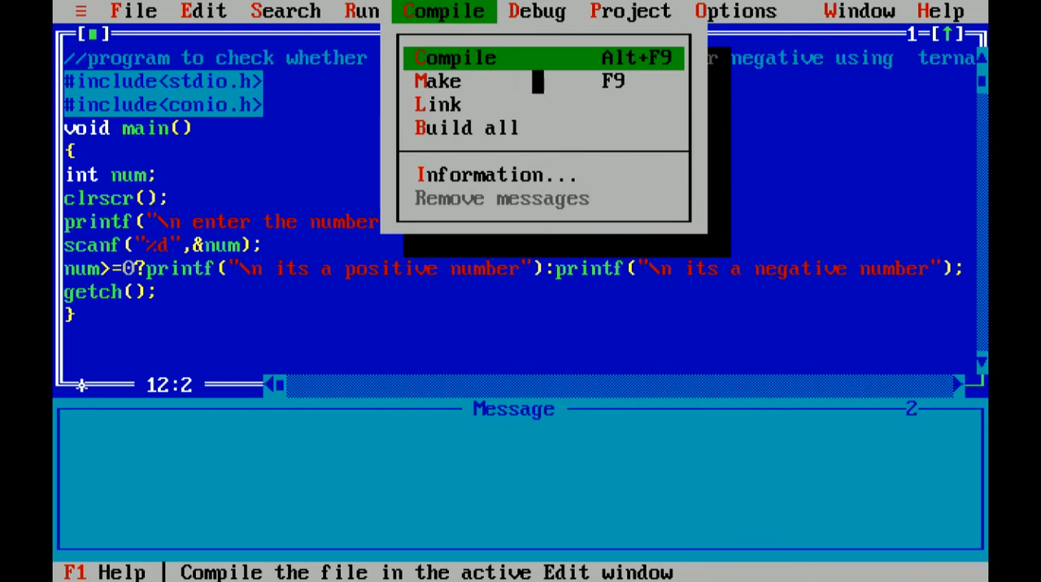
pyautogui.click(455, 57)
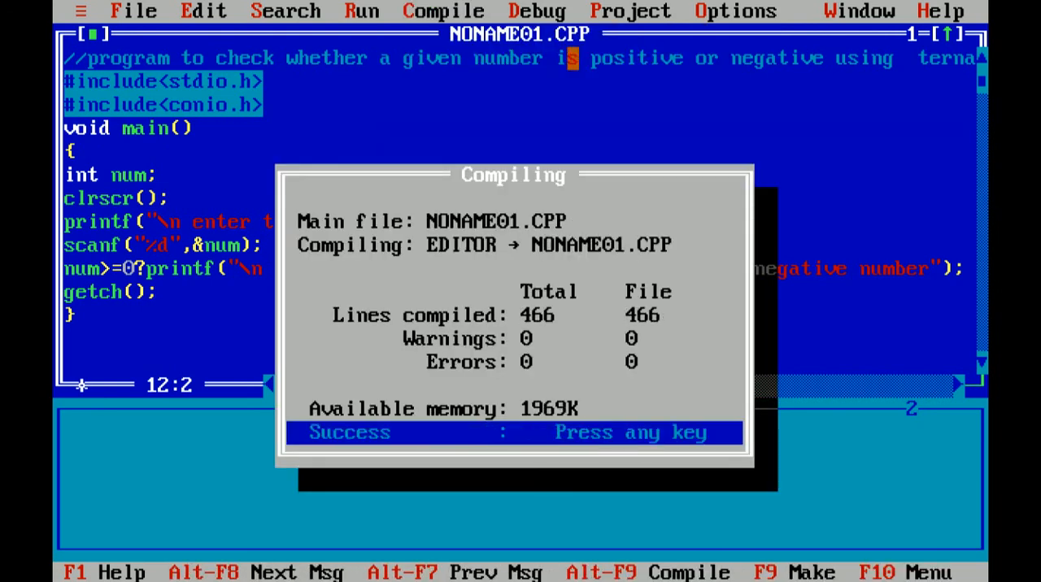
pyautogui.press('enter')
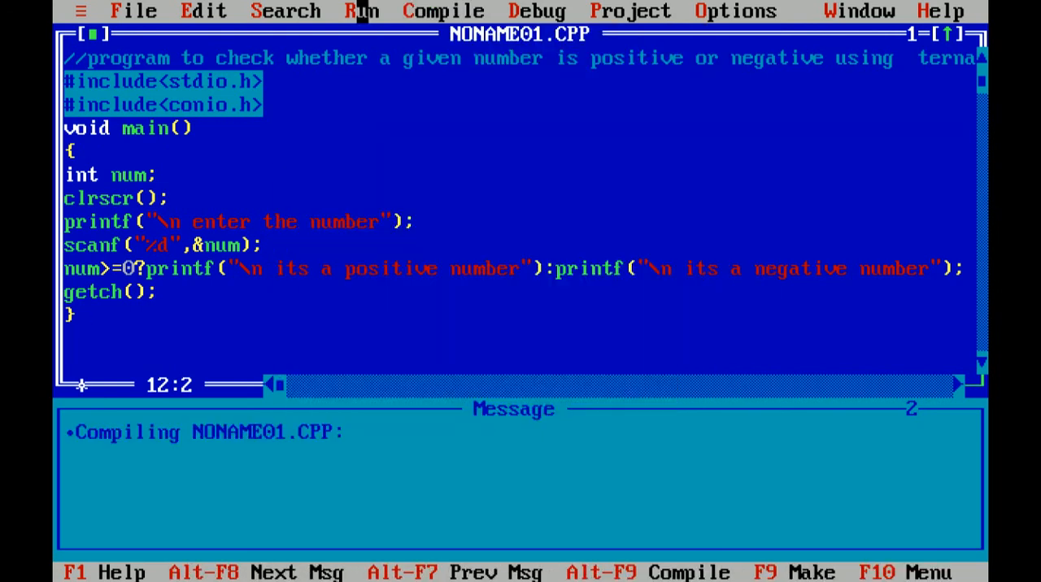
# Run the program with input 5, see 'its a positive number', and return to the editor.
pyautogui.click(361, 11)
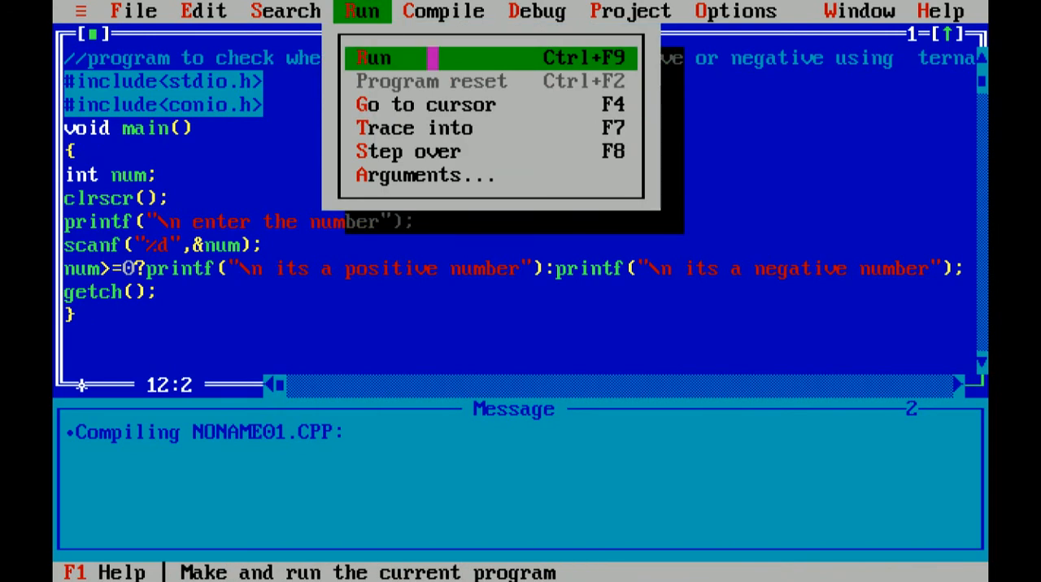
pyautogui.click(373, 57)
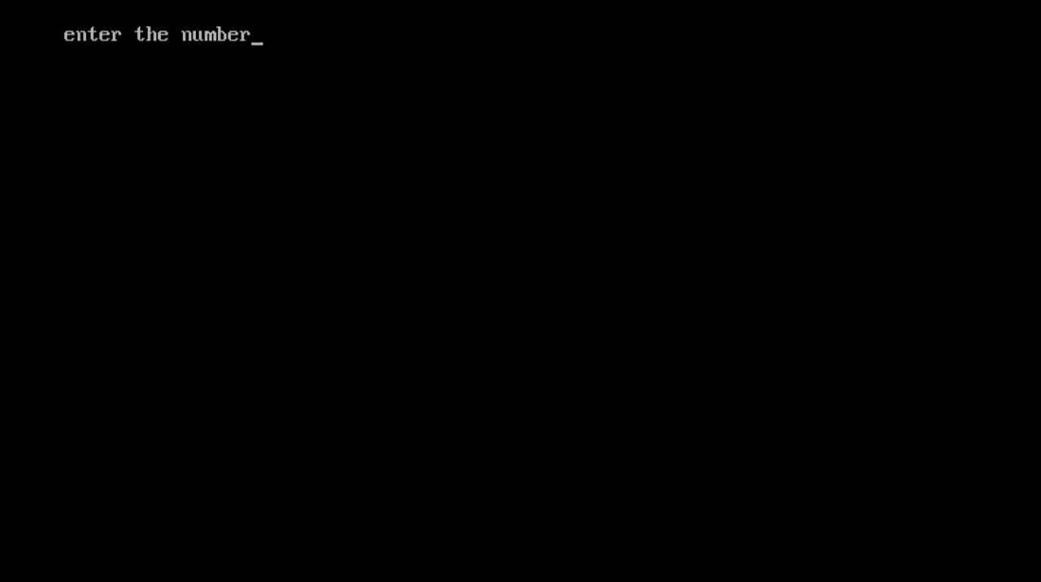
pyautogui.write('5')
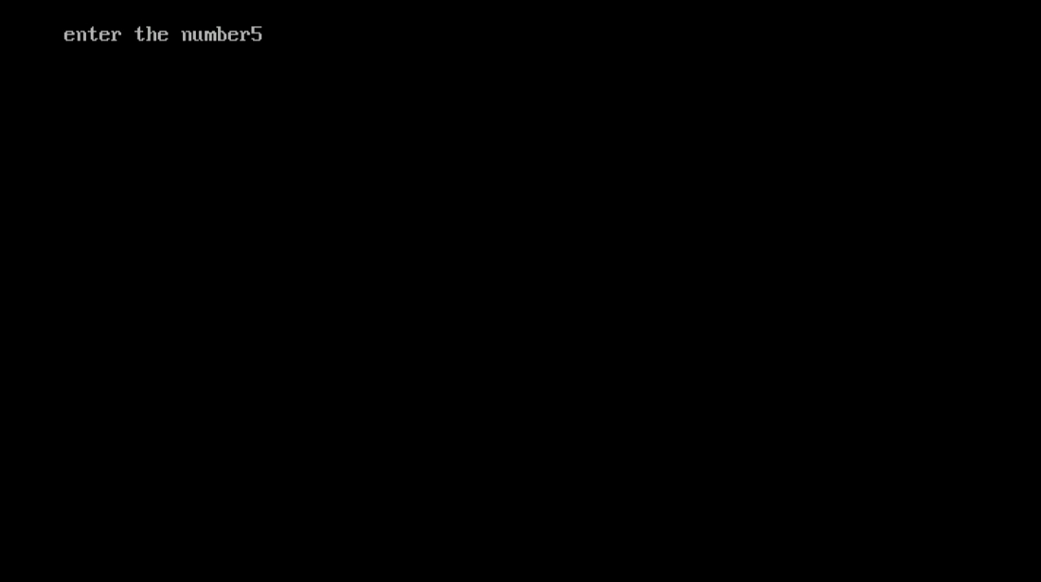
pyautogui.press('enter')
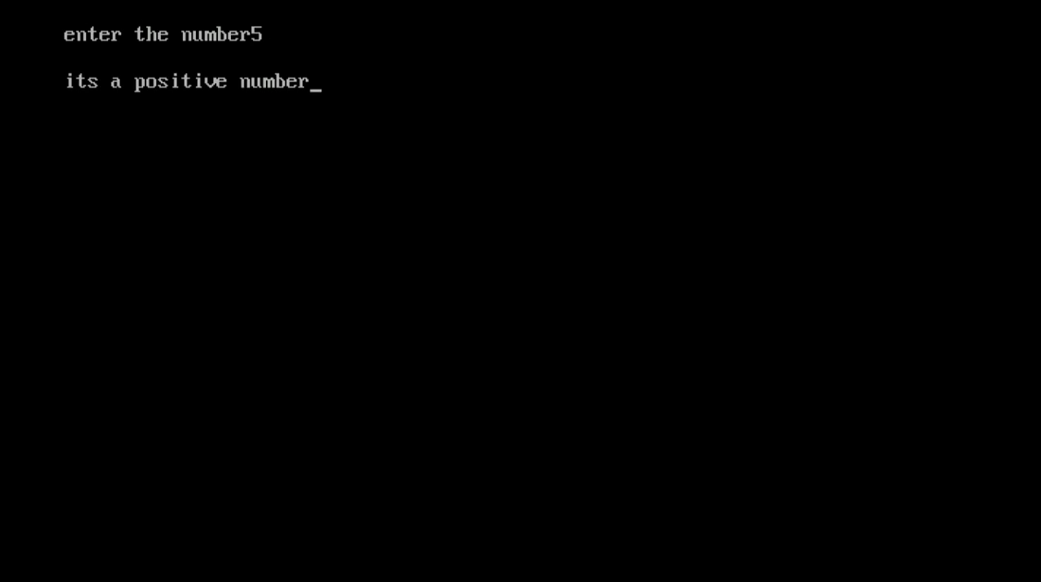
pyautogui.click(362, 10)
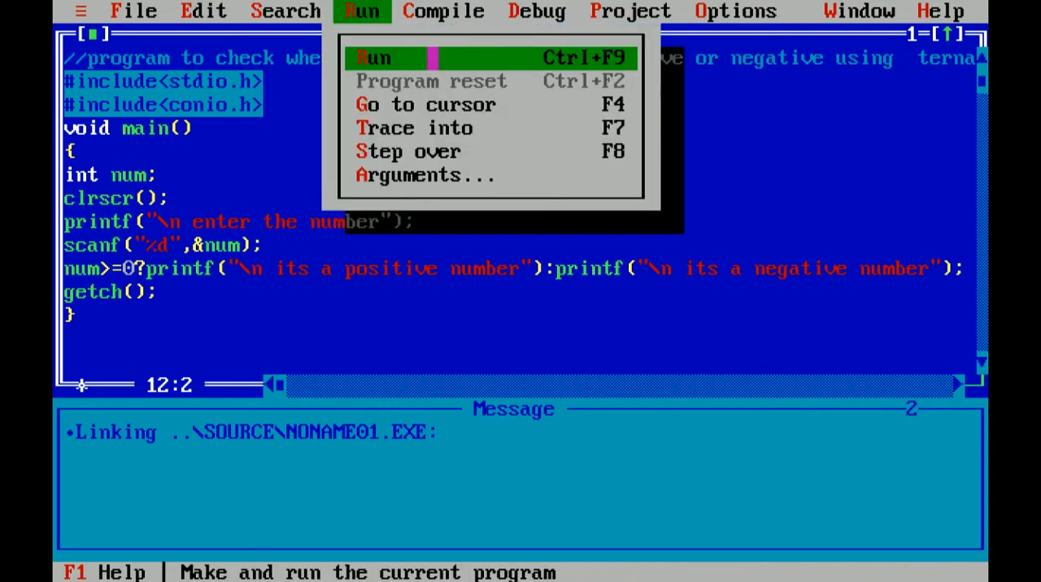
pyautogui.click(373, 57)
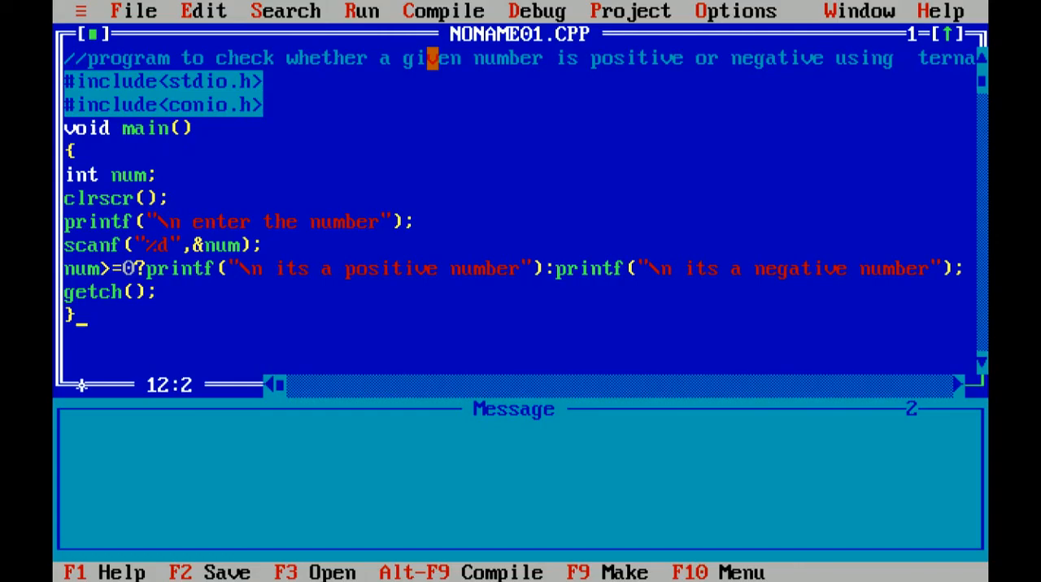
# Run the program again with input 0 and see 'its a positive number' printed.
pyautogui.click(361, 10)
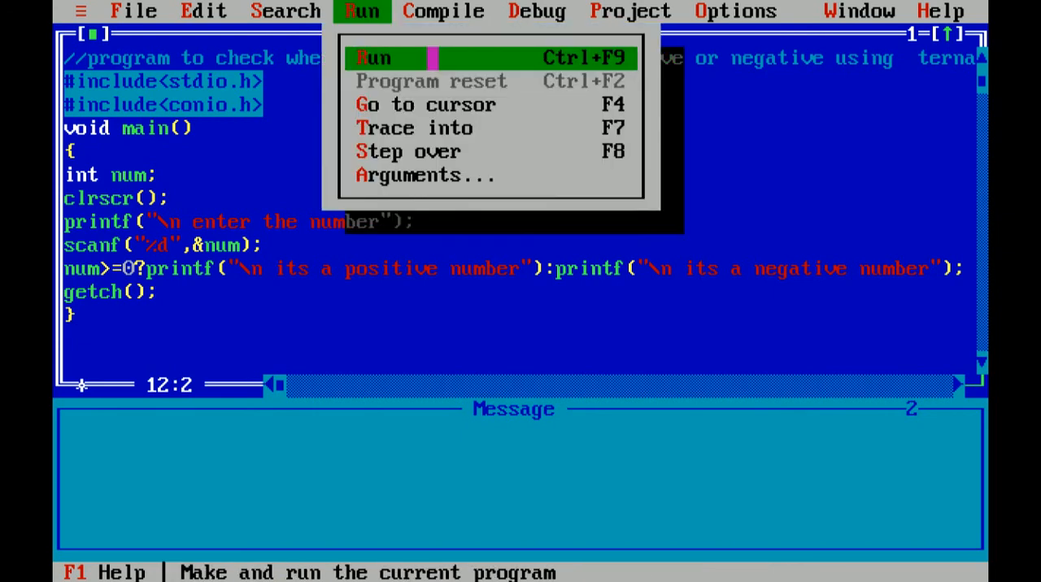
pyautogui.click(374, 57)
pyautogui.write('0')
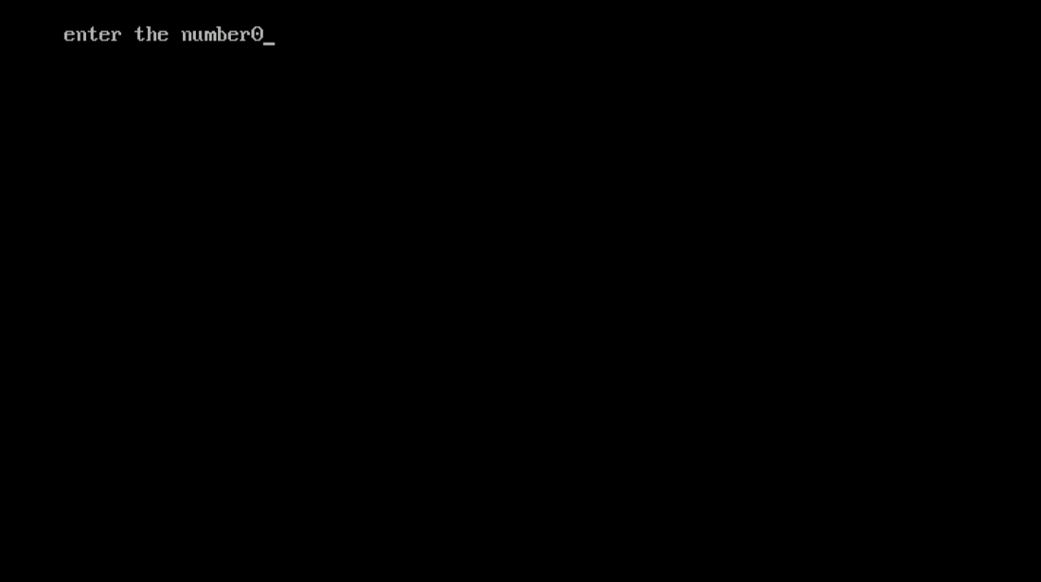
pyautogui.press('enter')
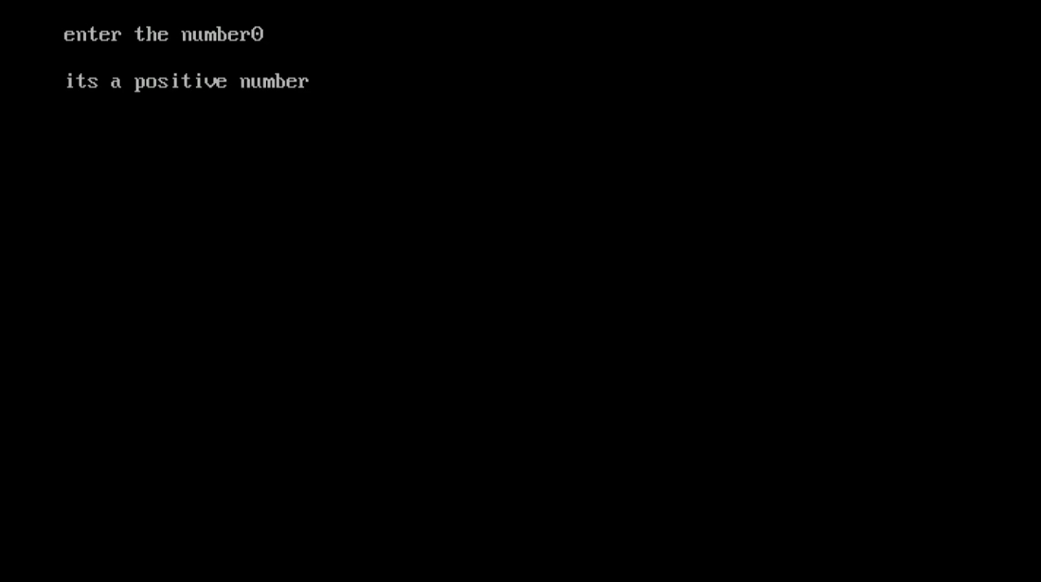